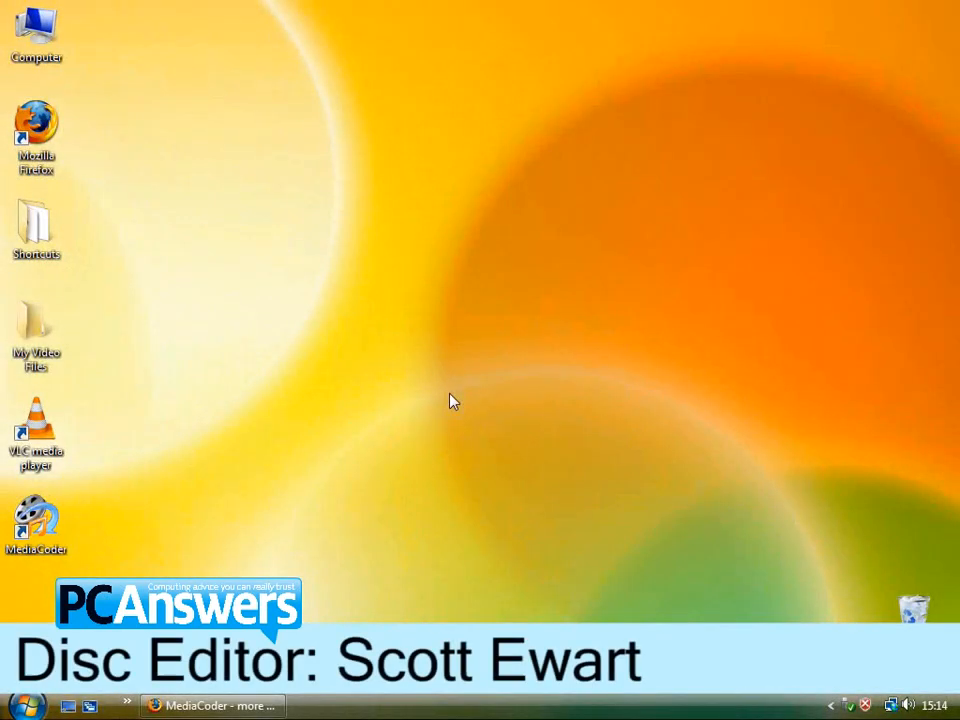
pyautogui.moveTo(334, 509)
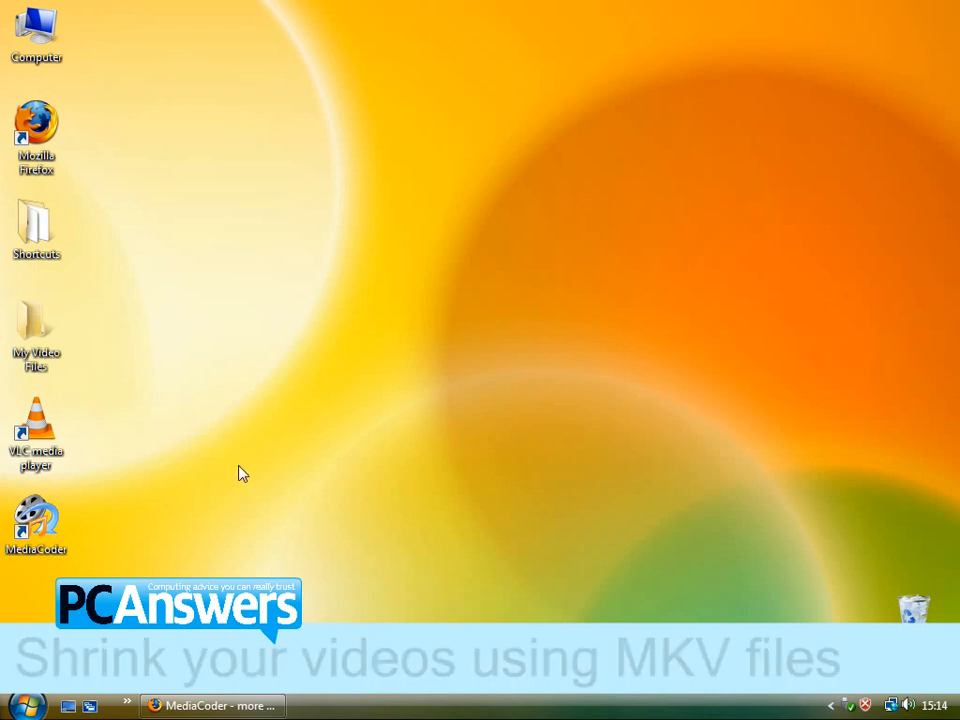
pyautogui.moveTo(258, 480)
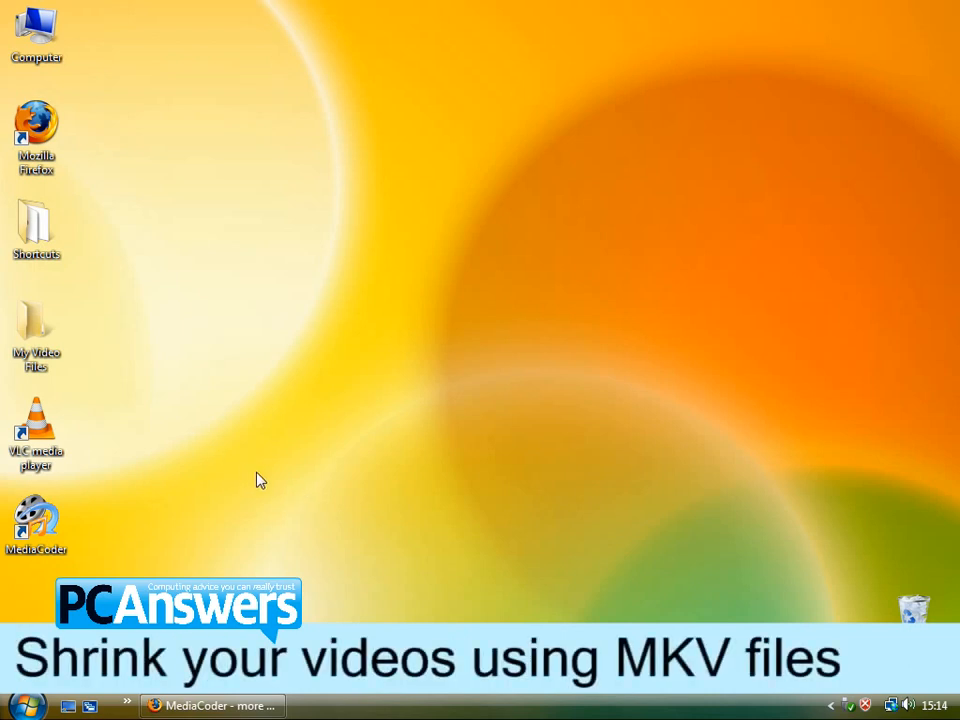
pyautogui.moveTo(327, 450)
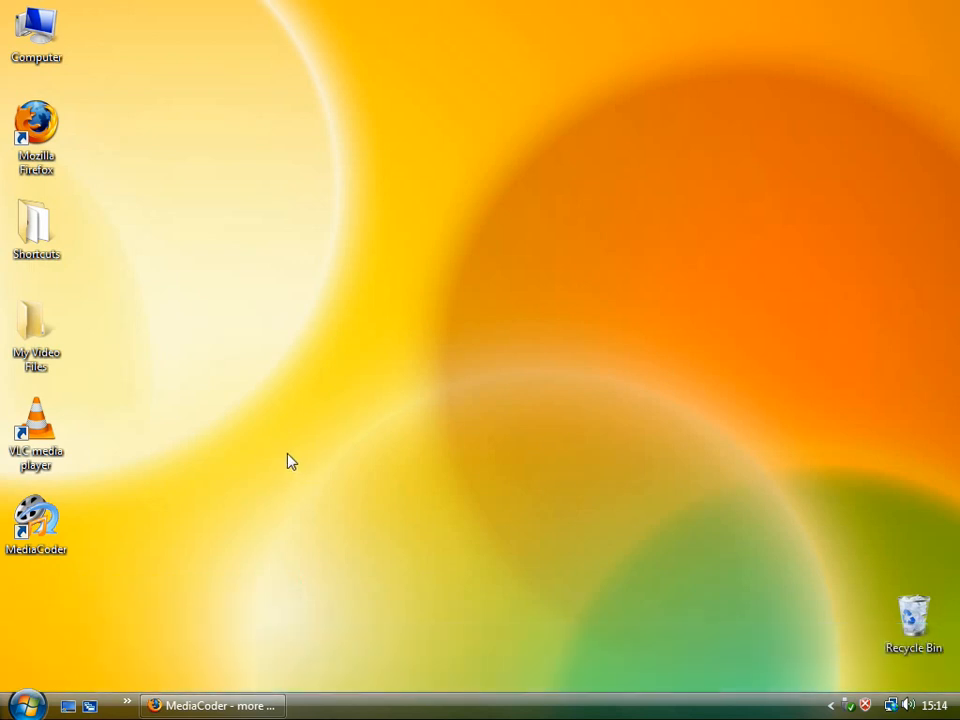
pyautogui.moveTo(311, 381)
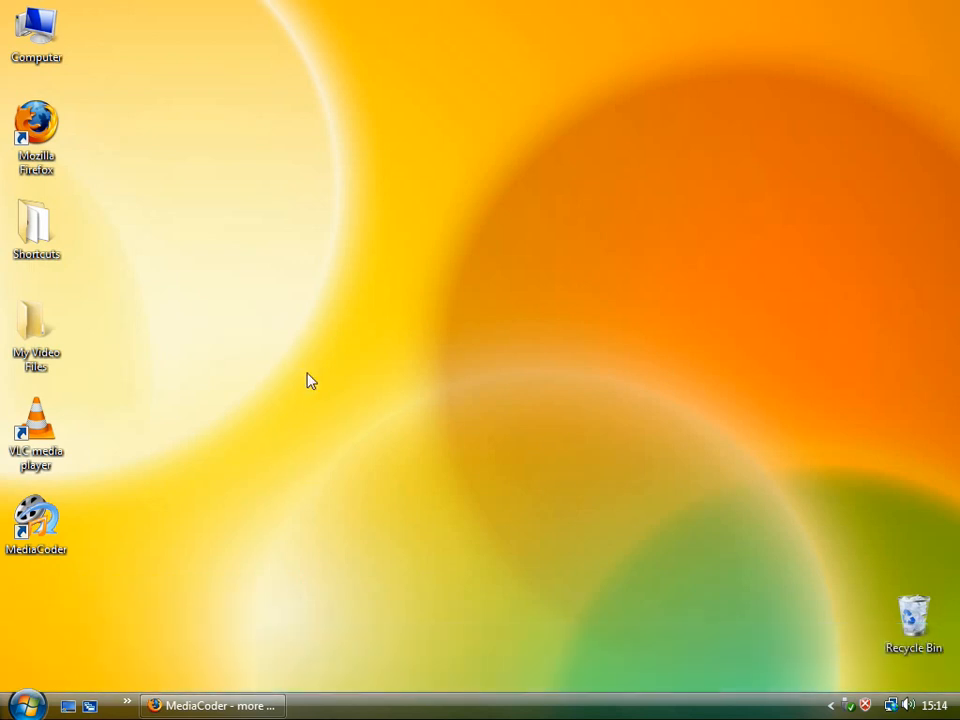
pyautogui.moveTo(465, 520)
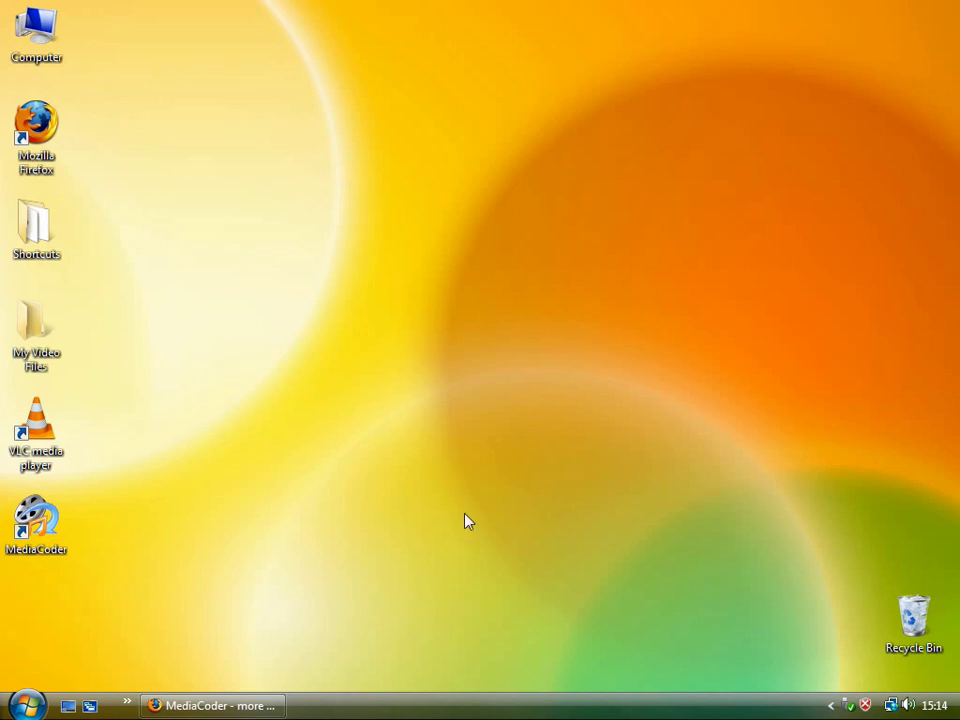
pyautogui.moveTo(422, 384)
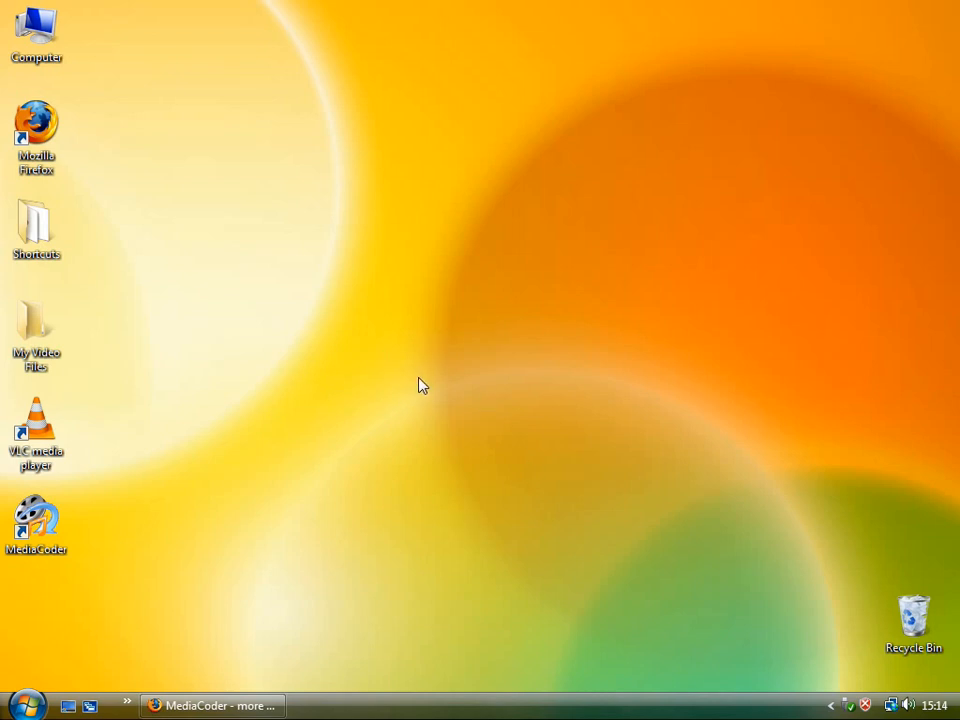
pyautogui.moveTo(427, 373)
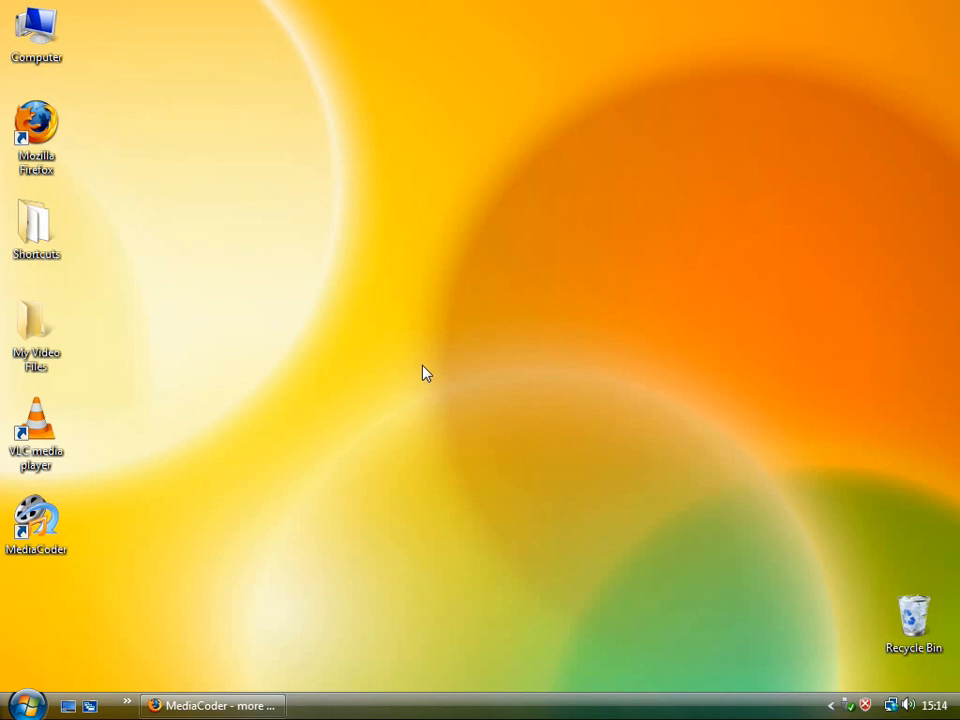
pyautogui.moveTo(414, 374)
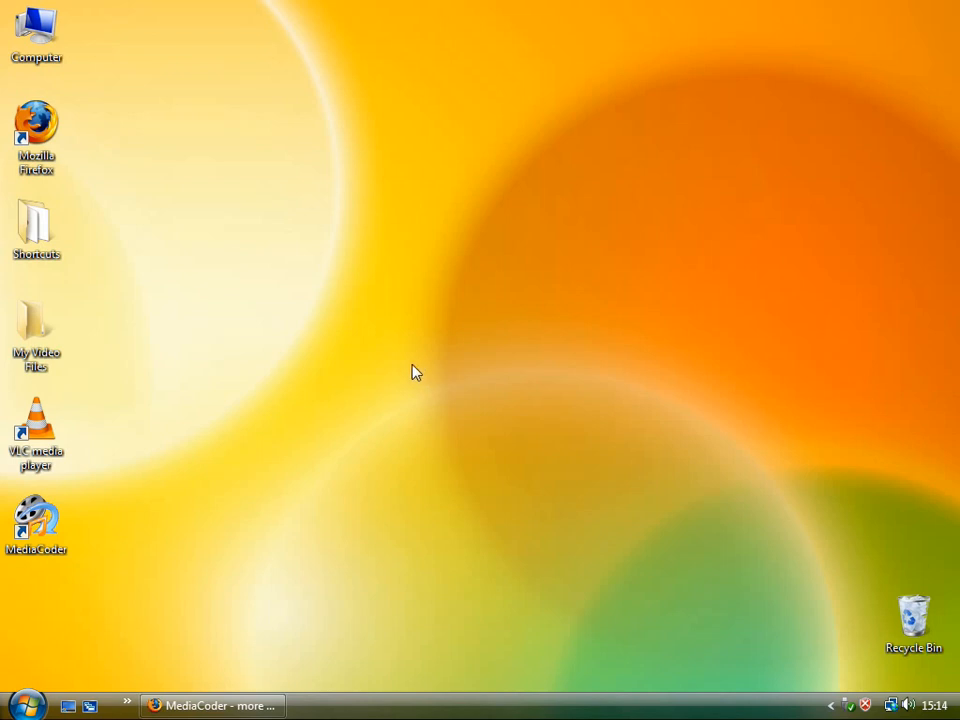
pyautogui.moveTo(366, 358)
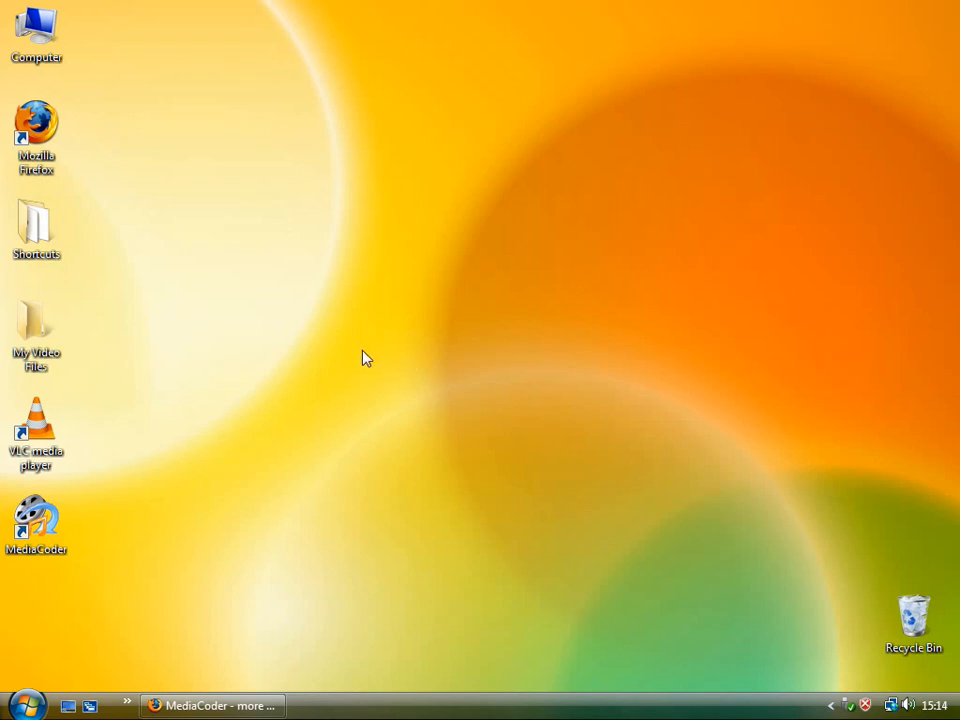
pyautogui.moveTo(313, 416)
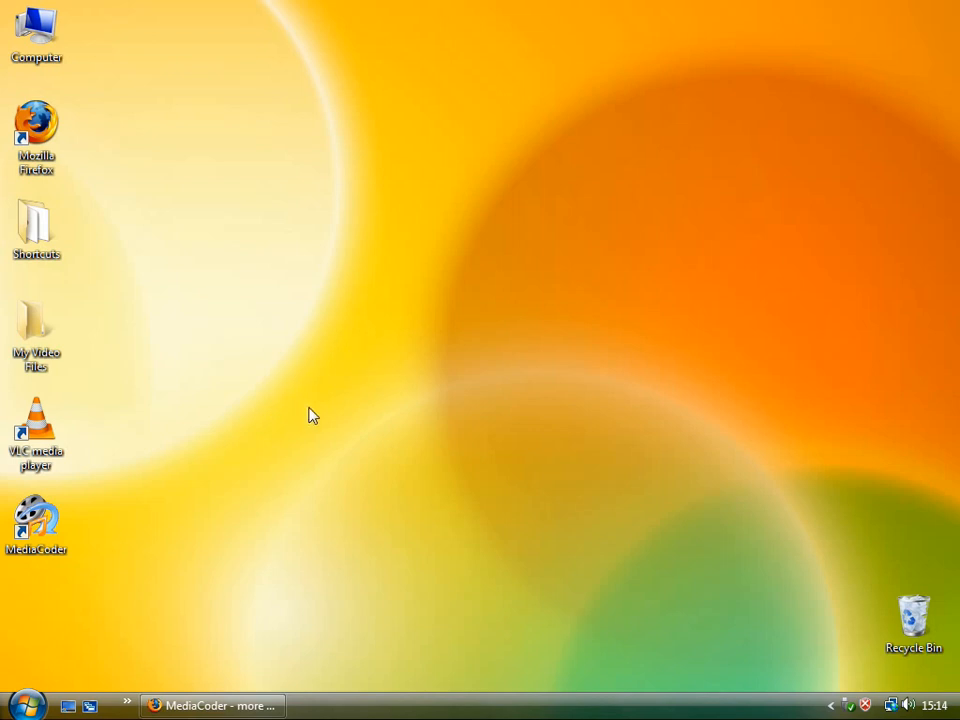
pyautogui.moveTo(285, 435)
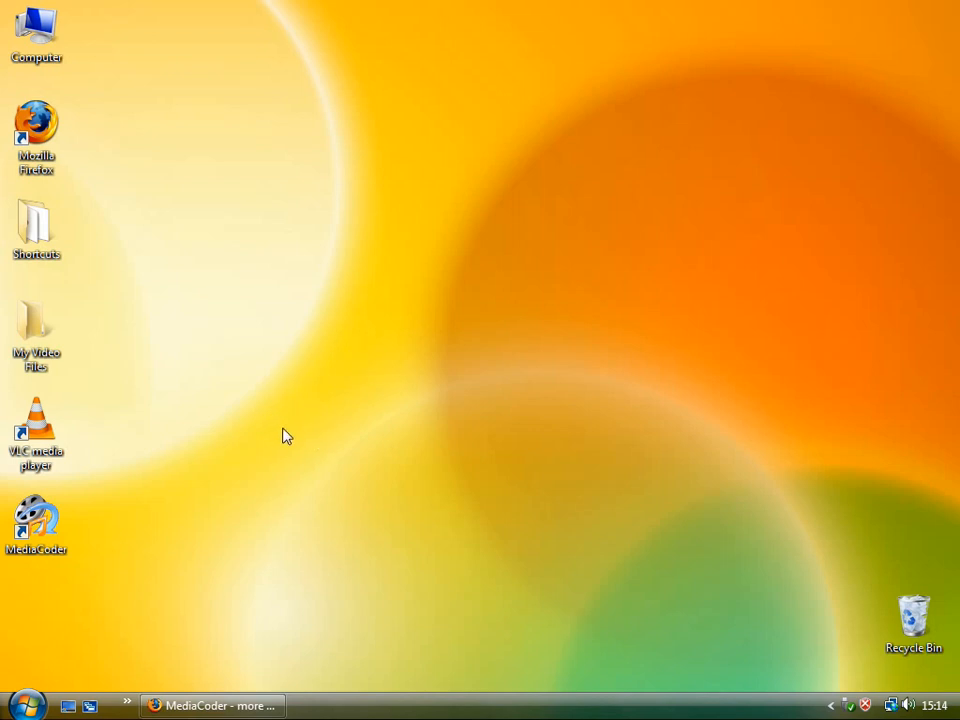
pyautogui.moveTo(253, 510)
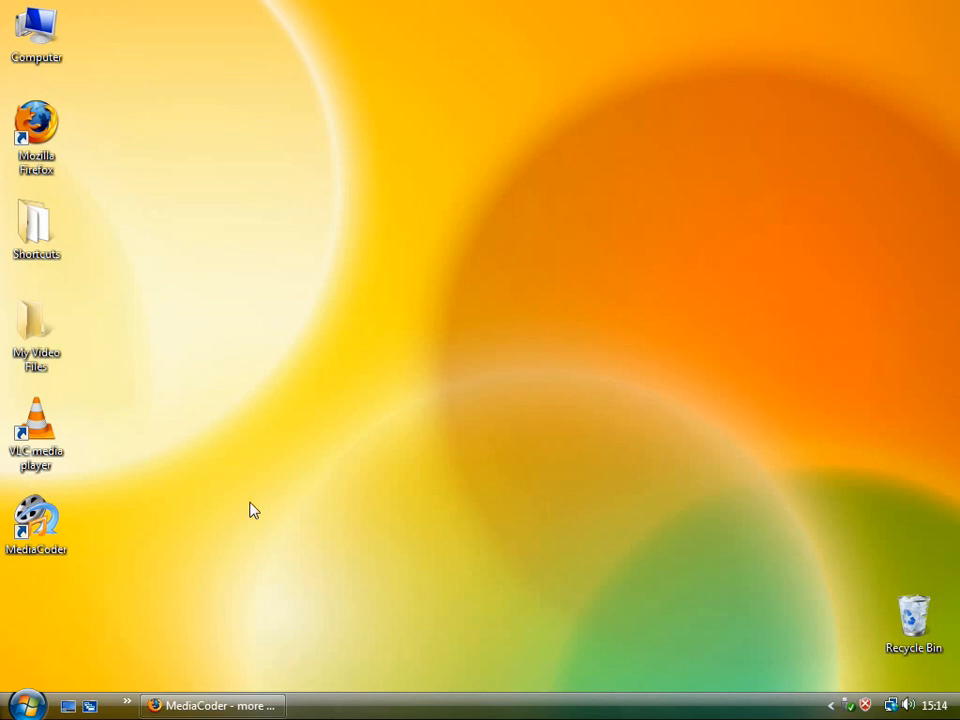
pyautogui.moveTo(482, 594)
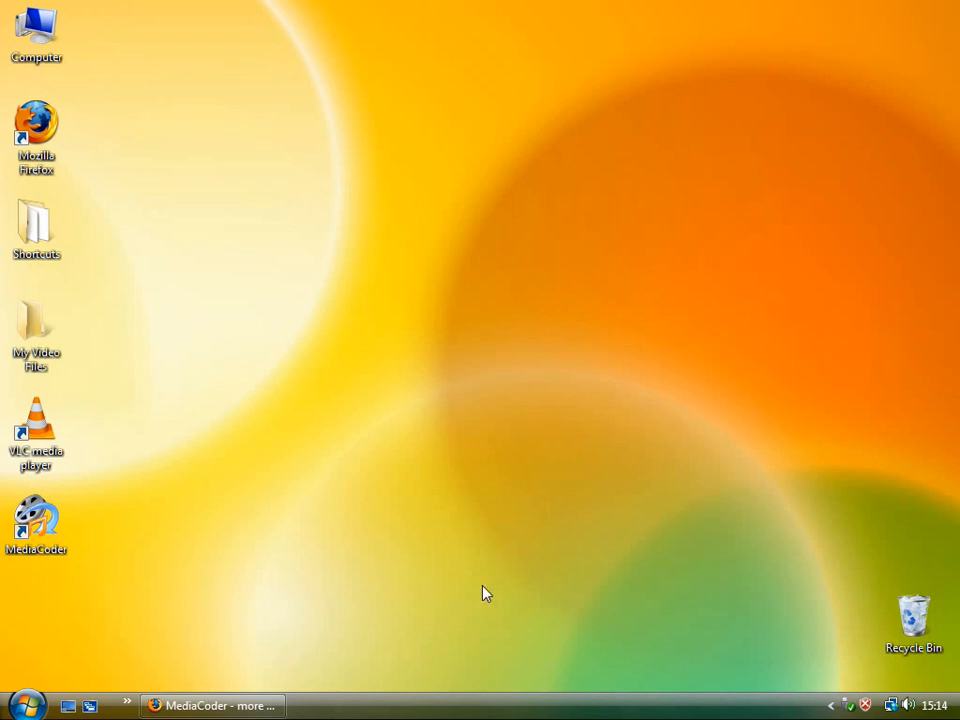
pyautogui.moveTo(247, 514)
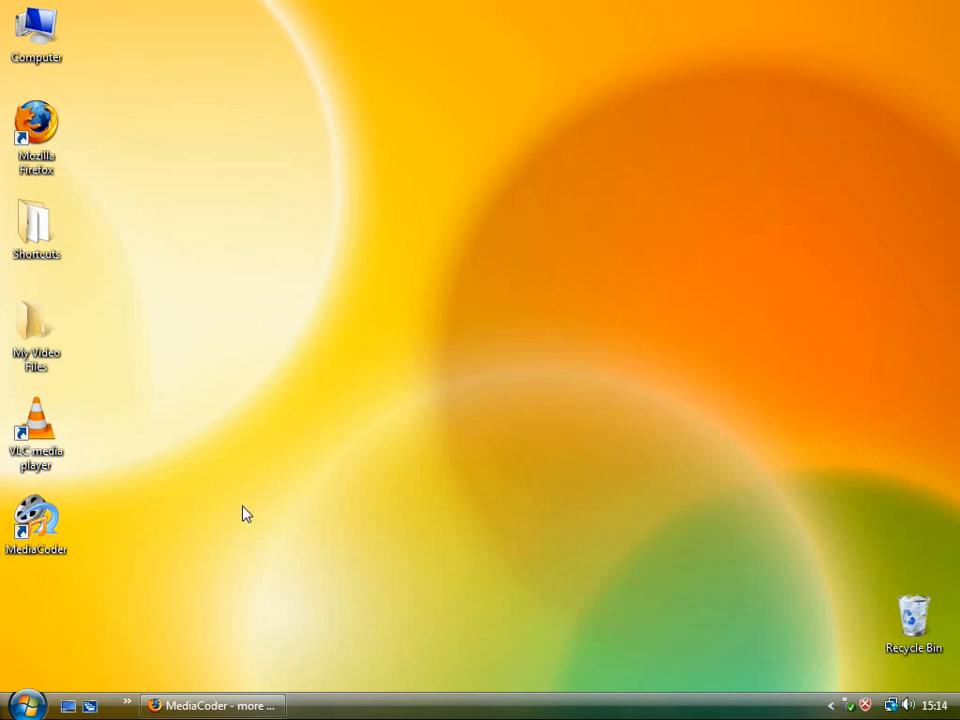
# Play showreel from My Video Files in VLC, skip ahead, then close the player.
pyautogui.click(37, 330)
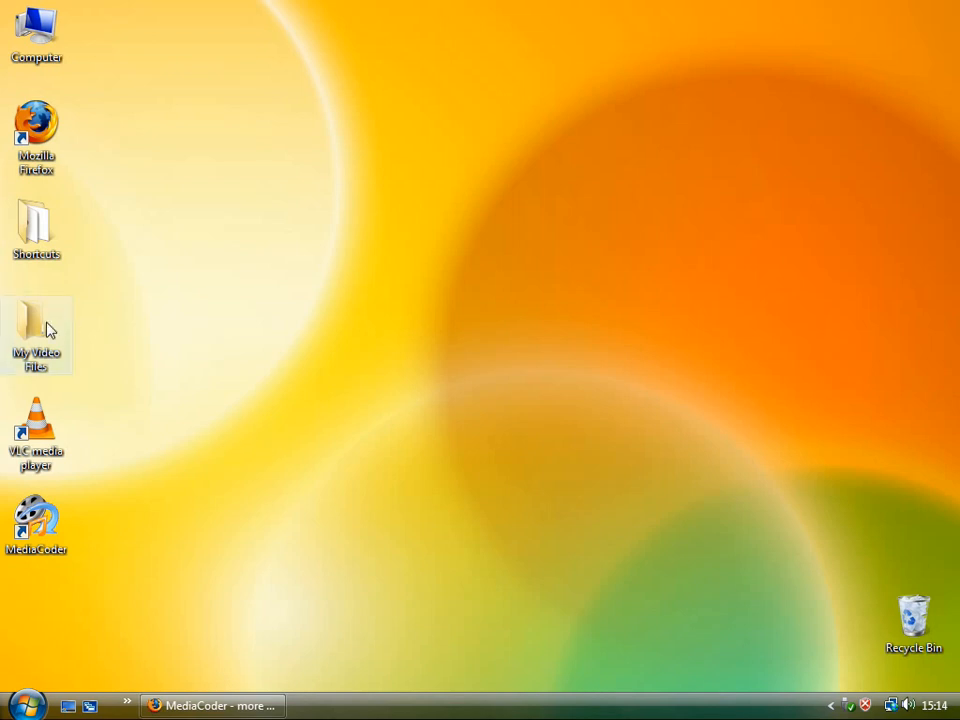
pyautogui.doubleClick(37, 330)
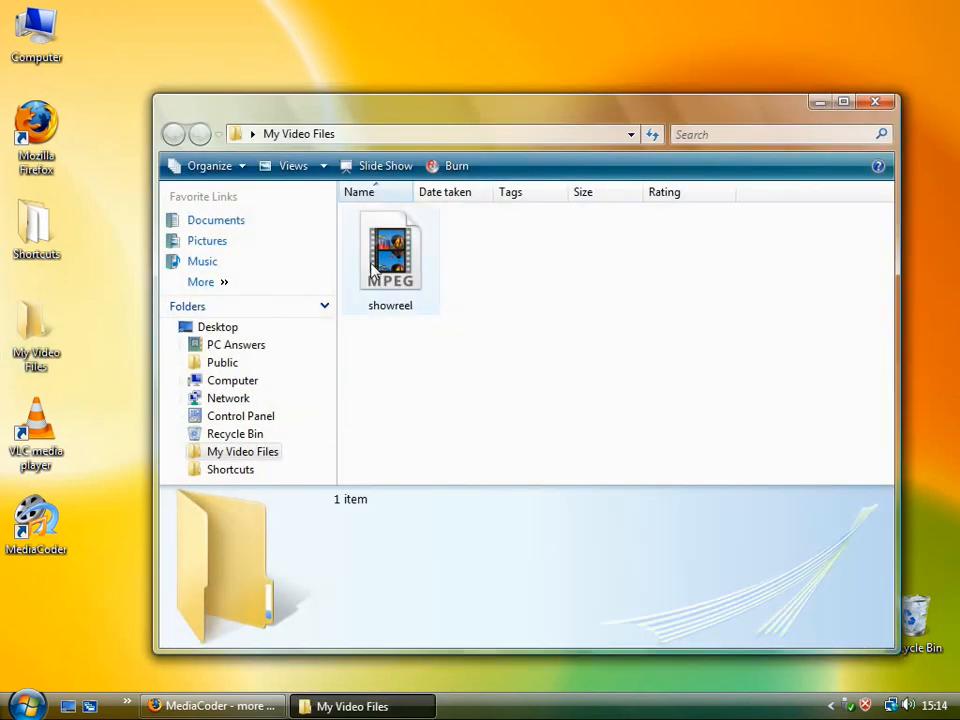
pyautogui.rightClick(389, 255)
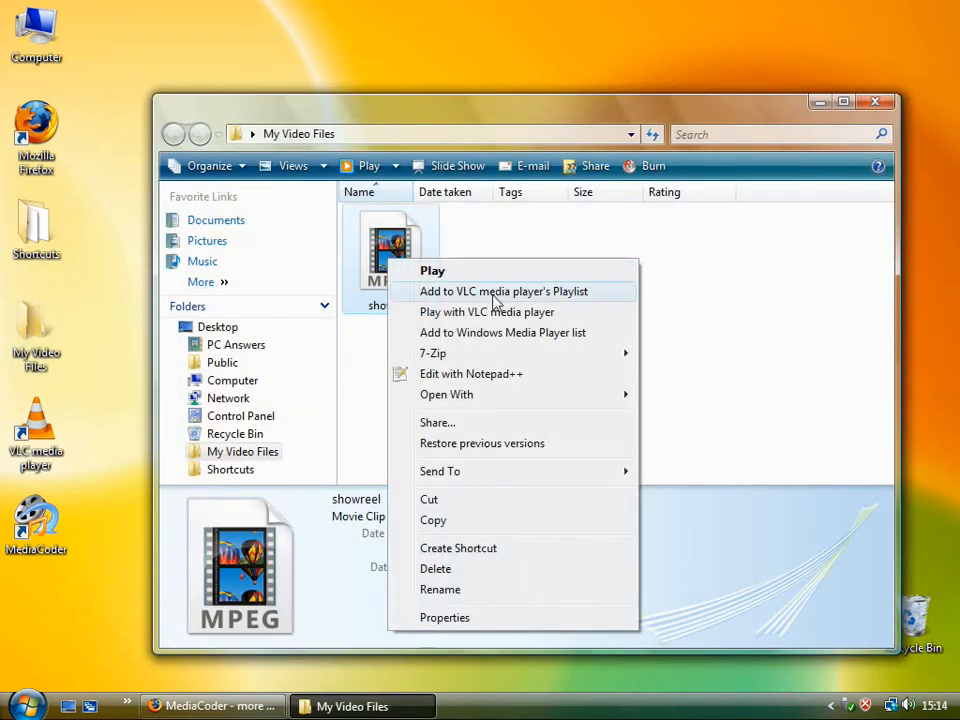
pyautogui.click(502, 291)
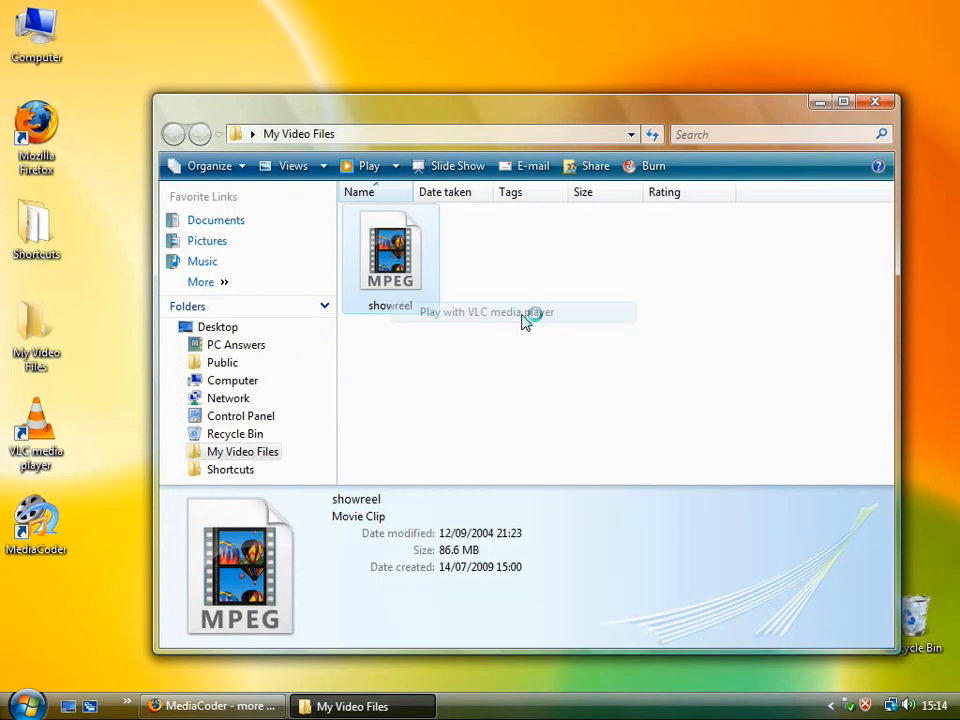
pyautogui.doubleClick(389, 245)
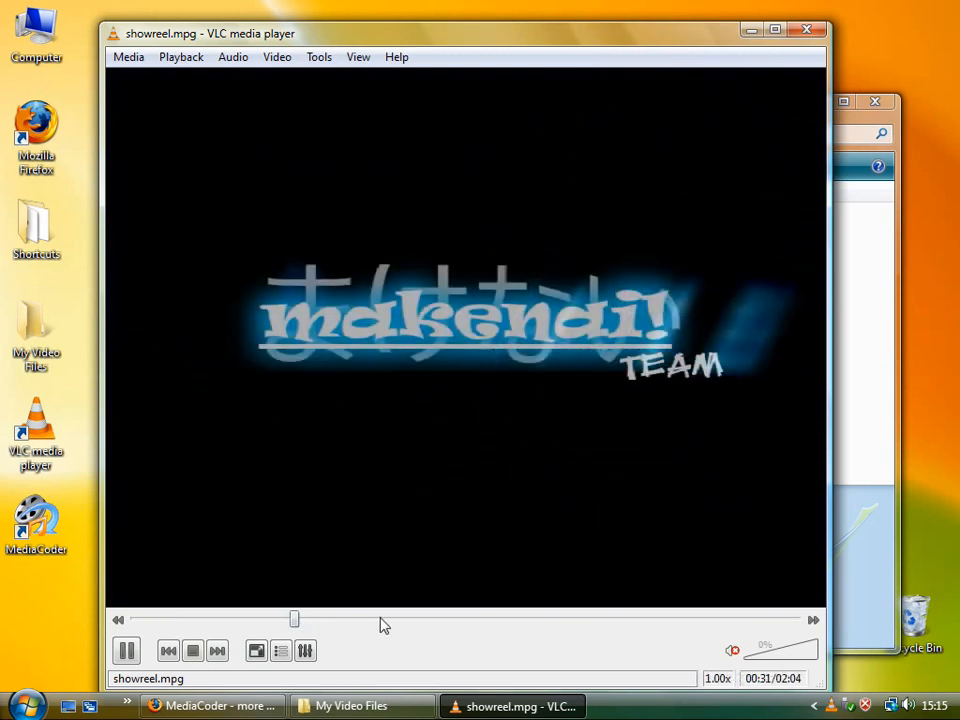
pyautogui.moveTo(295, 619); pyautogui.dragTo(524, 619)
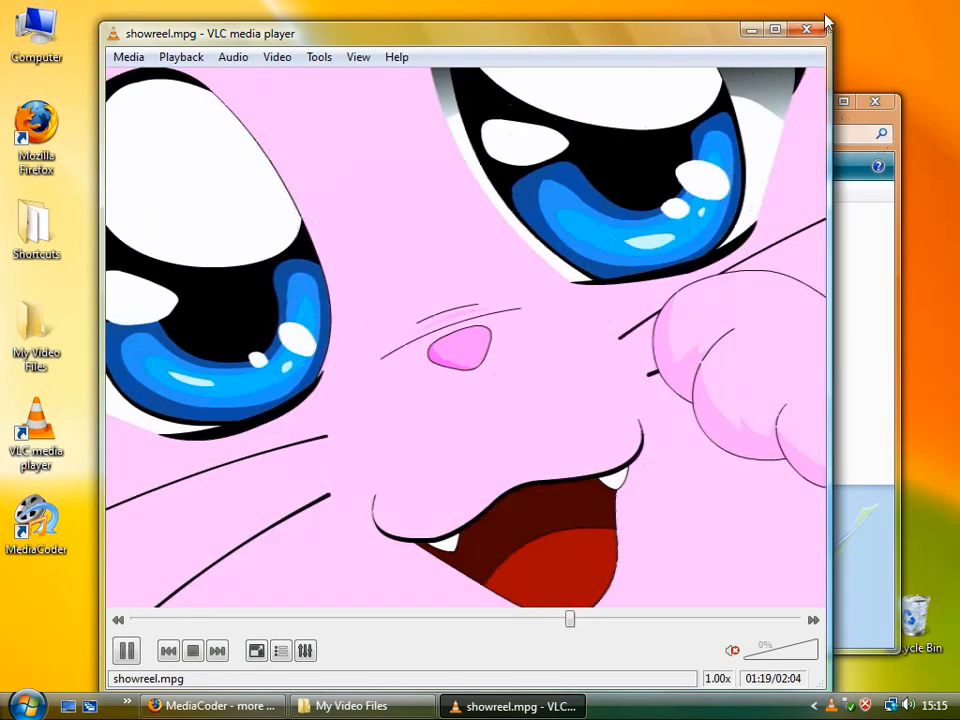
pyautogui.click(806, 28)
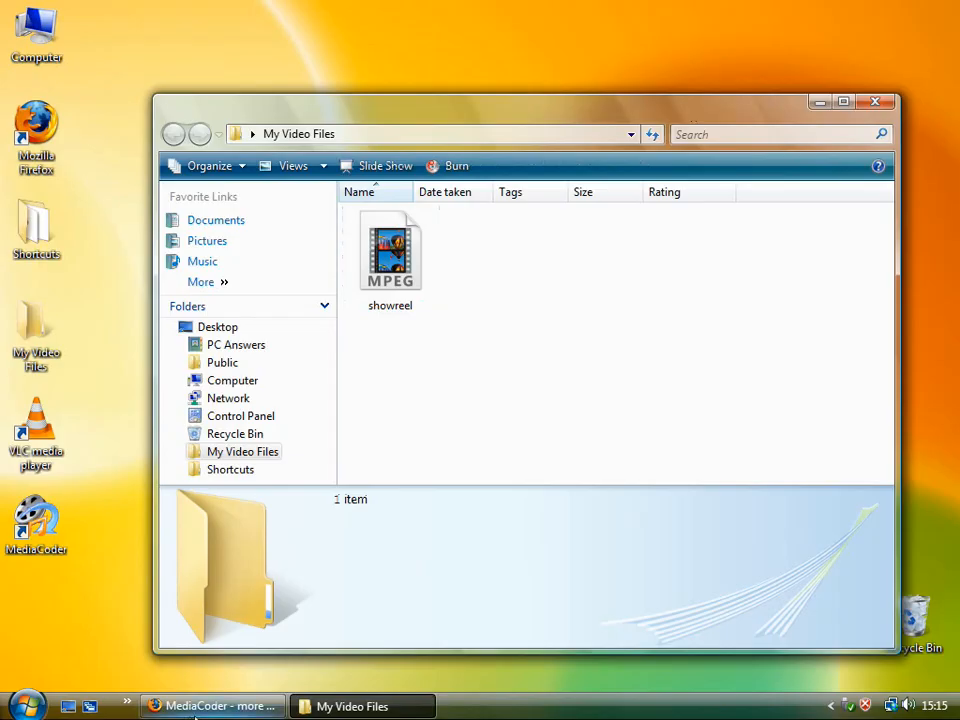
# Show the MediaCoder DOWNLOAD page in Firefox, then minimise the browser.
pyautogui.click(230, 705)
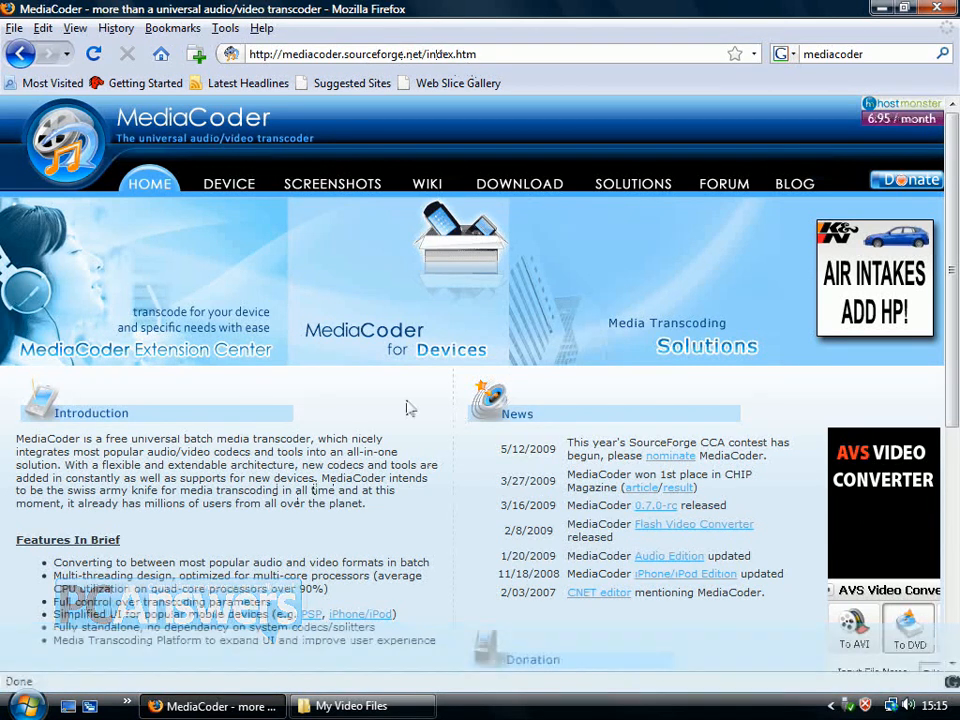
pyautogui.click(519, 183)
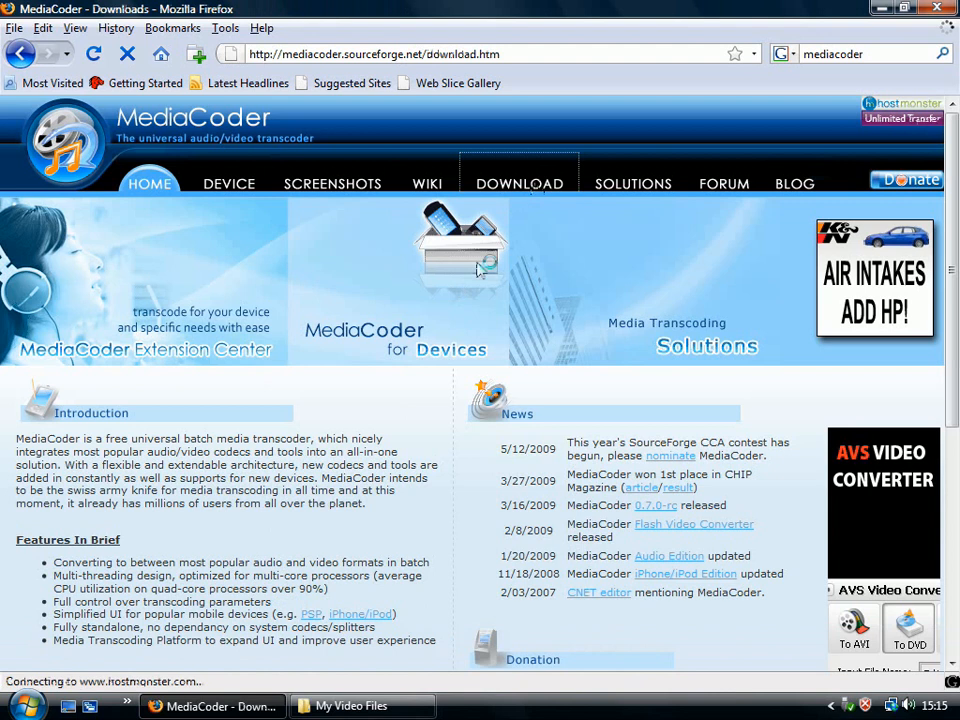
pyautogui.click(519, 183)
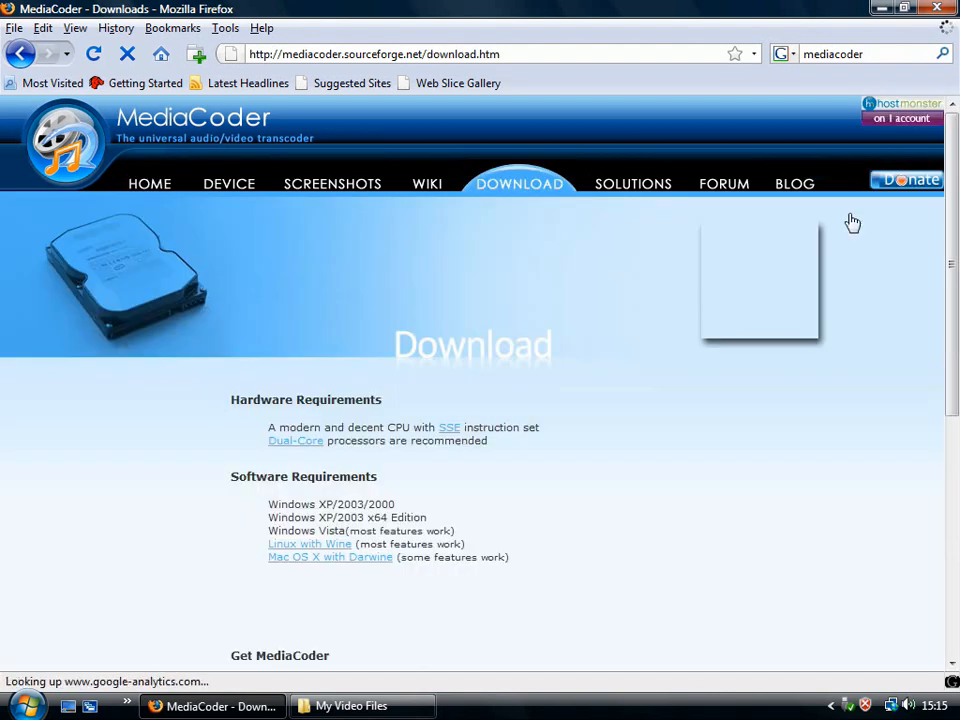
pyautogui.click(360, 706)
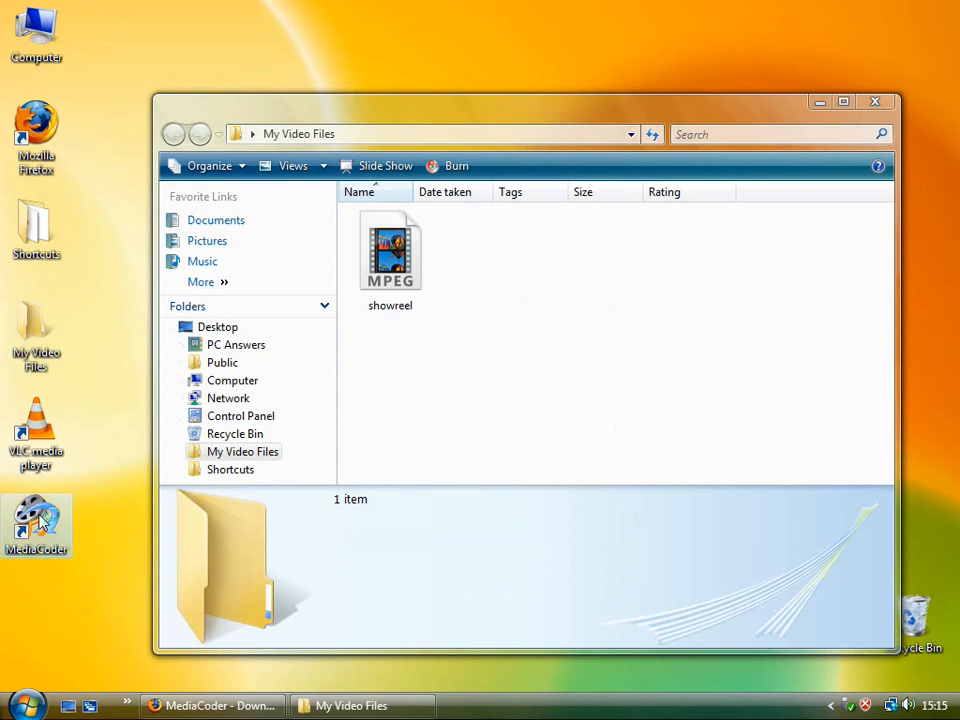
# Launch MediaCoder 0.6.2 from its desktop shortcut and reposition its window.
pyautogui.doubleClick(37, 520)
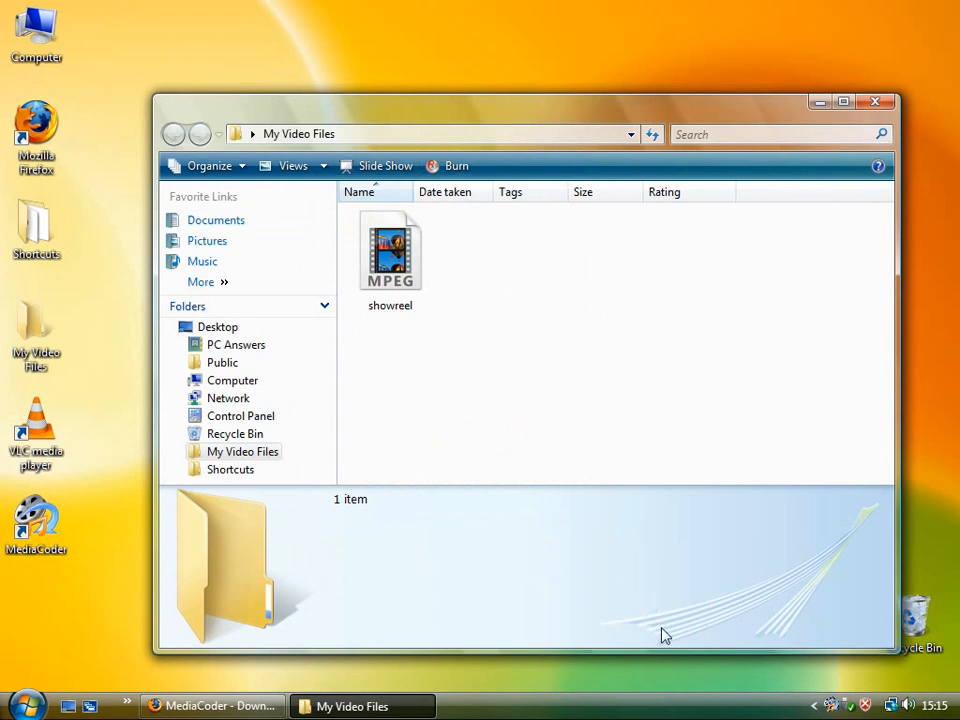
pyautogui.moveTo(830, 702)
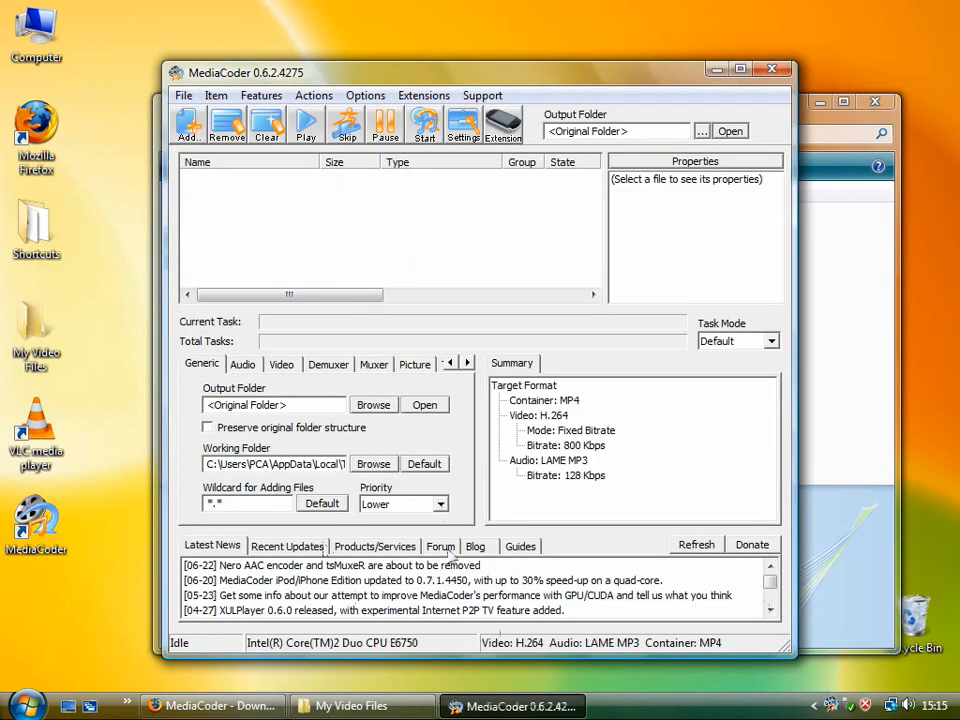
pyautogui.moveTo(244, 71); pyautogui.dragTo(185, 63)
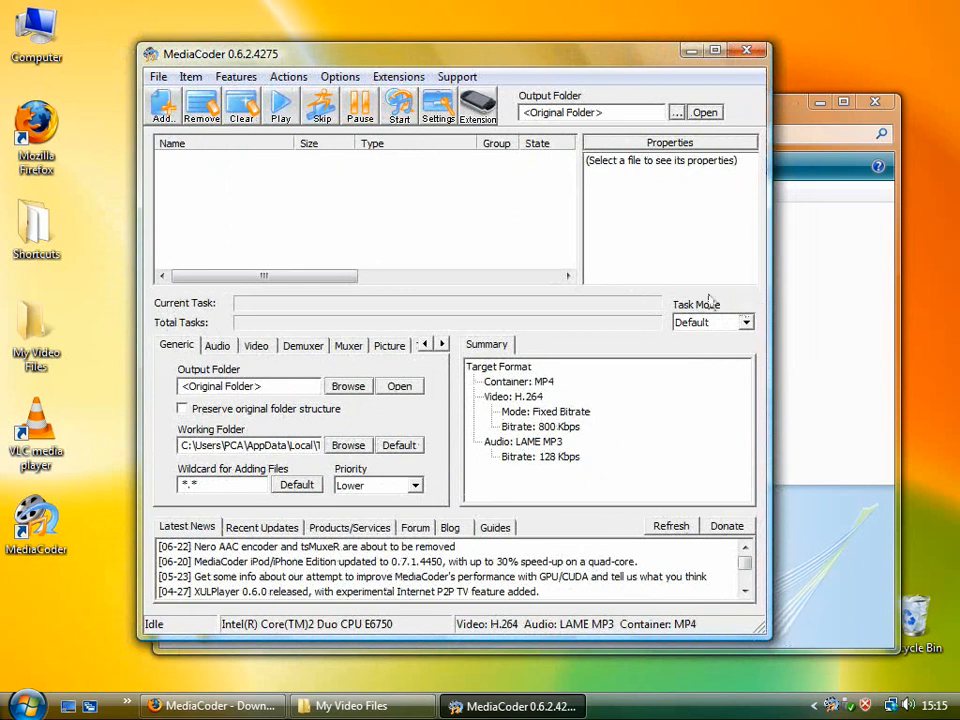
# Add the 86 MB showreel.mpg to MediaCoder's list and show its source properties.
pyautogui.click(348, 705)
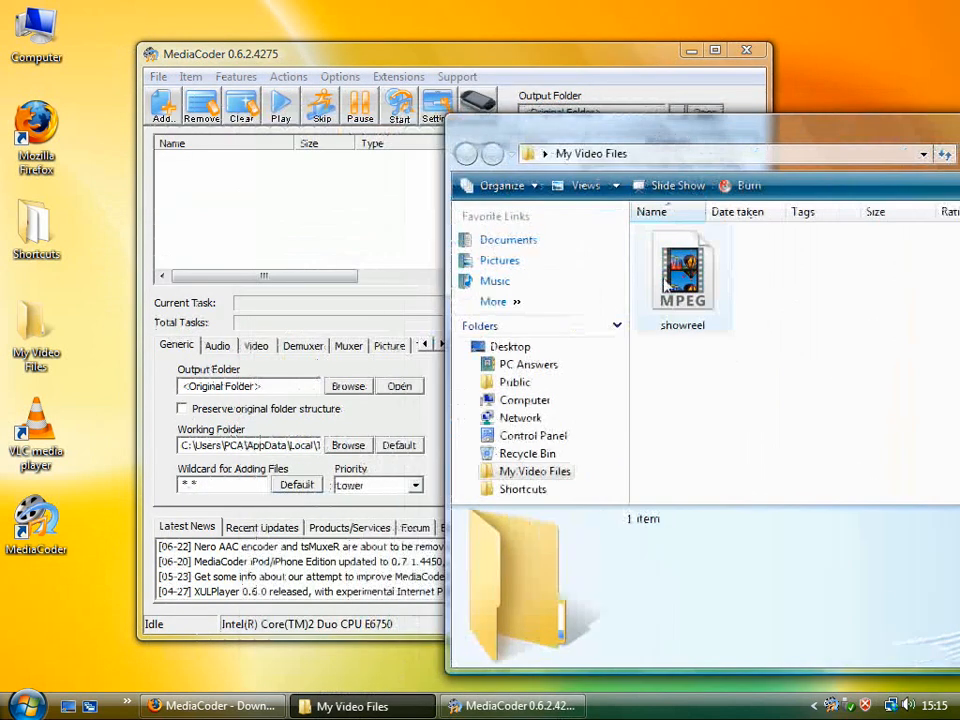
pyautogui.click(682, 275)
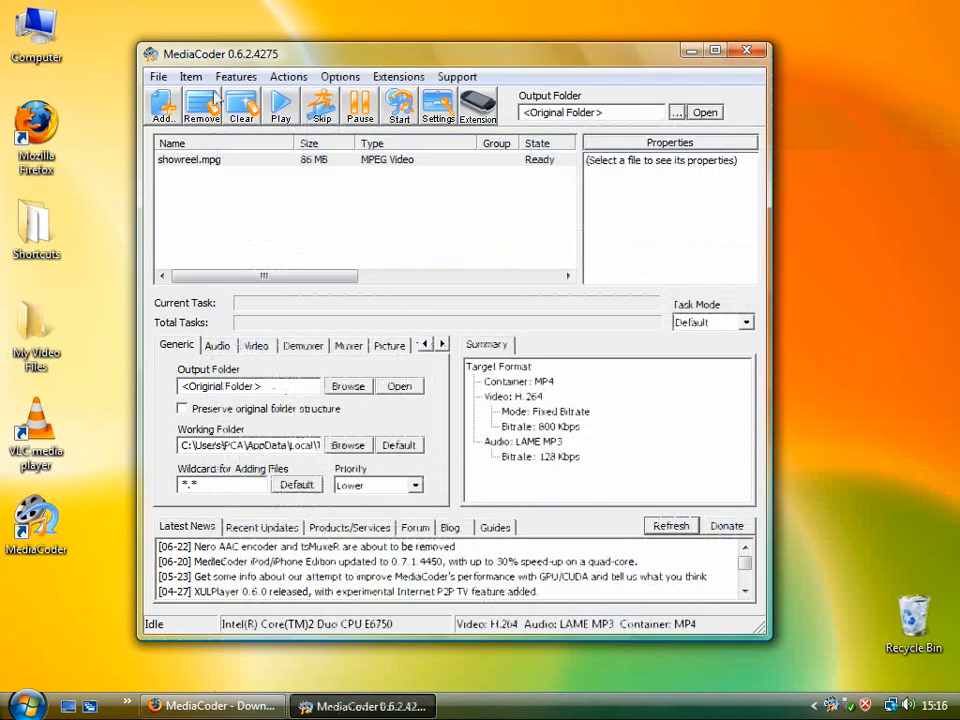
pyautogui.click(162, 104)
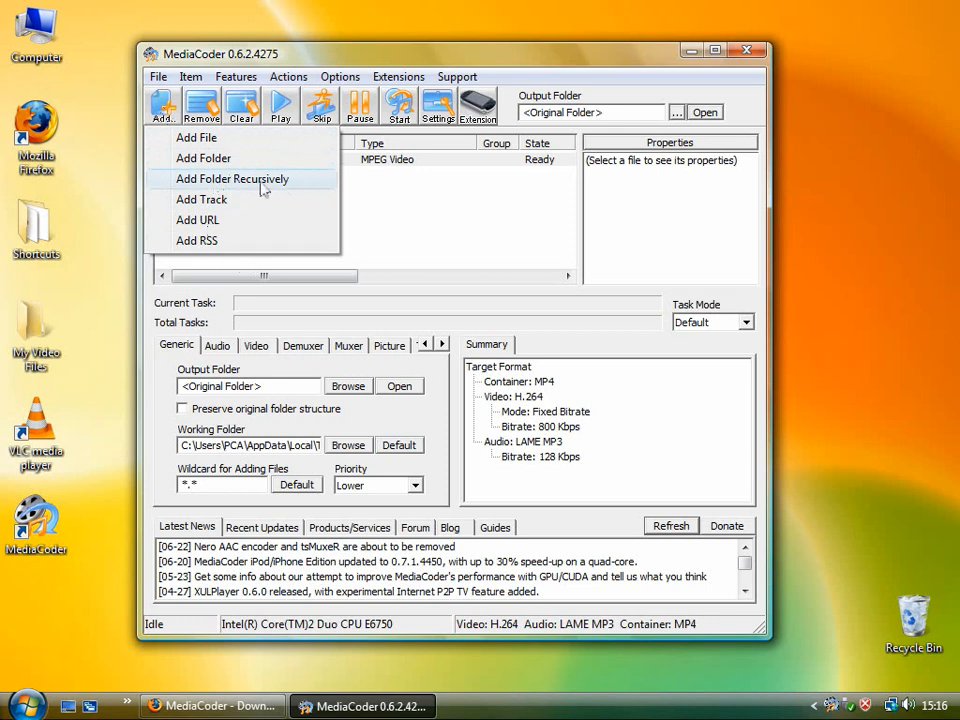
pyautogui.click(196, 137)
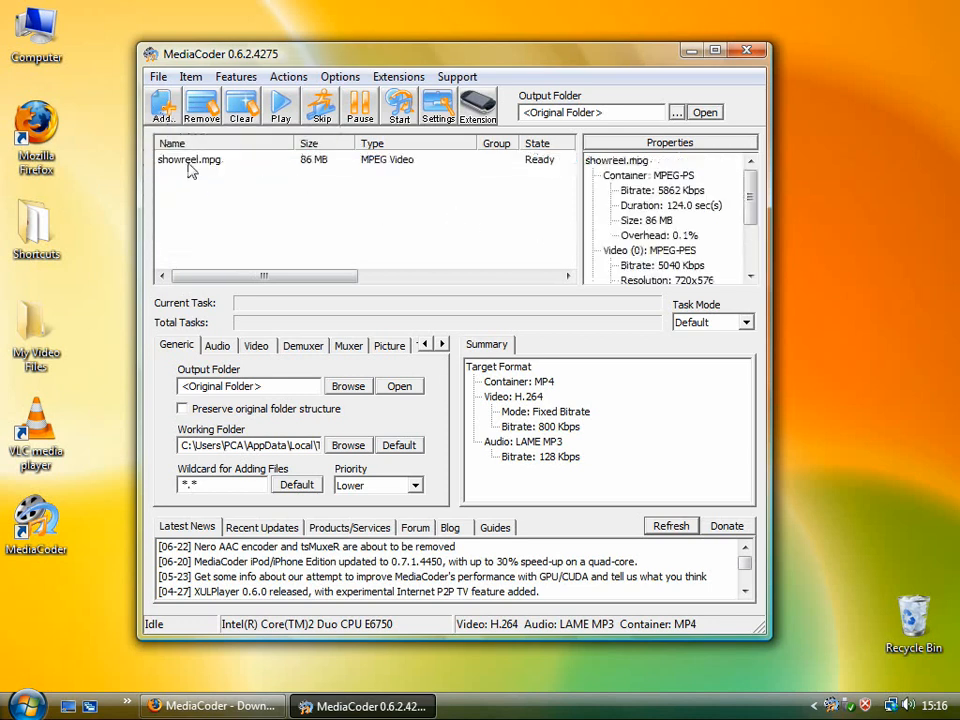
pyautogui.click(189, 160)
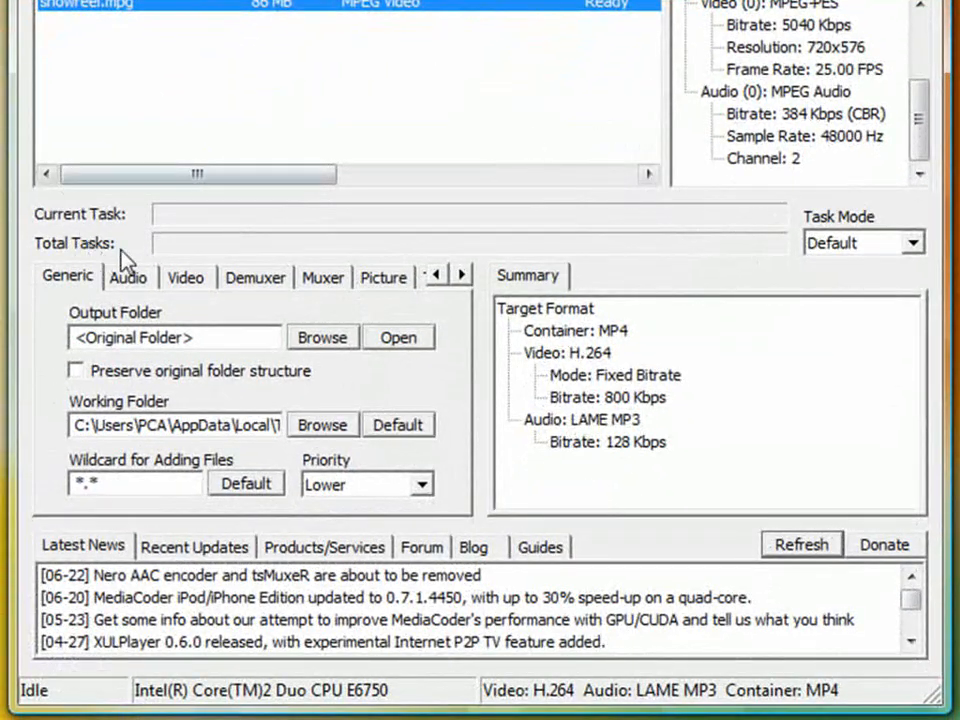
pyautogui.moveTo(245, 325)
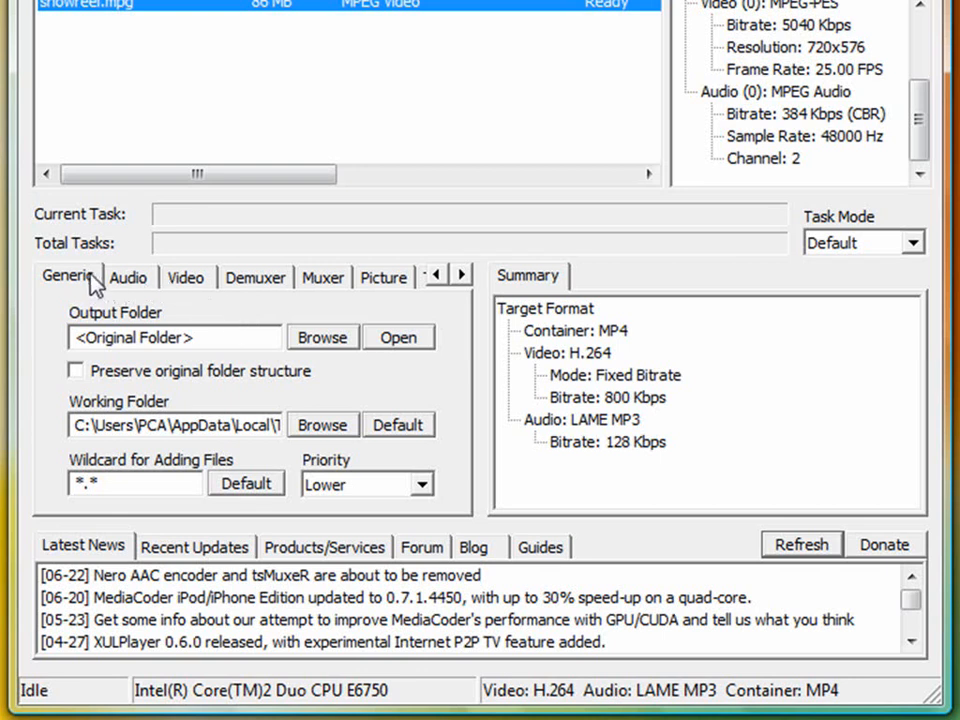
pyautogui.moveTo(185, 284)
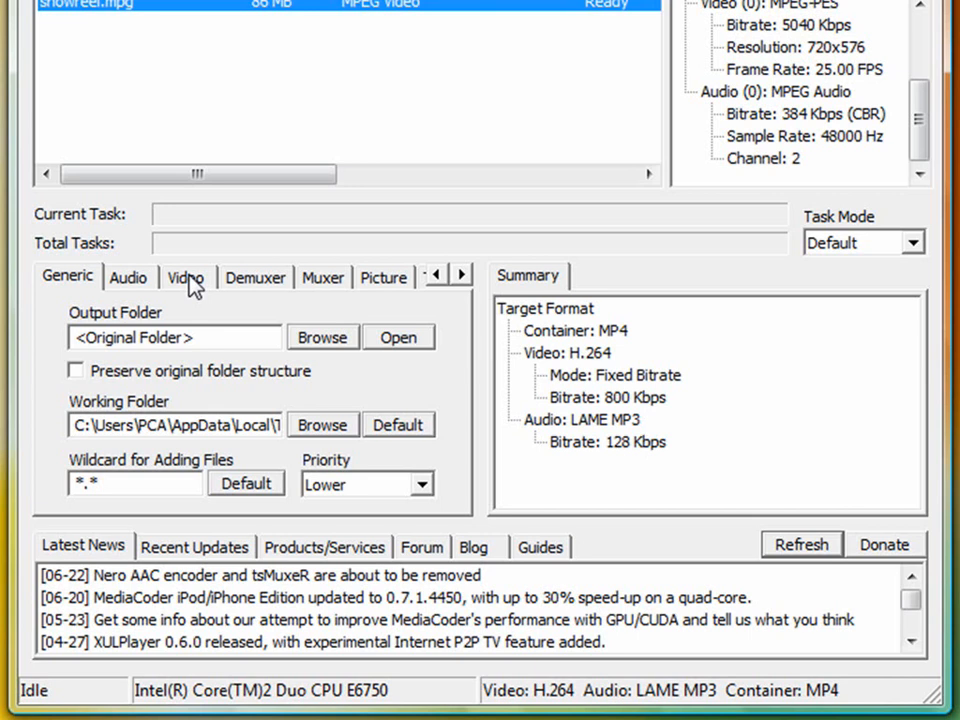
# Set the Video tab's container to Matroska with H.264 at 800 Kbps.
pyautogui.click(185, 277)
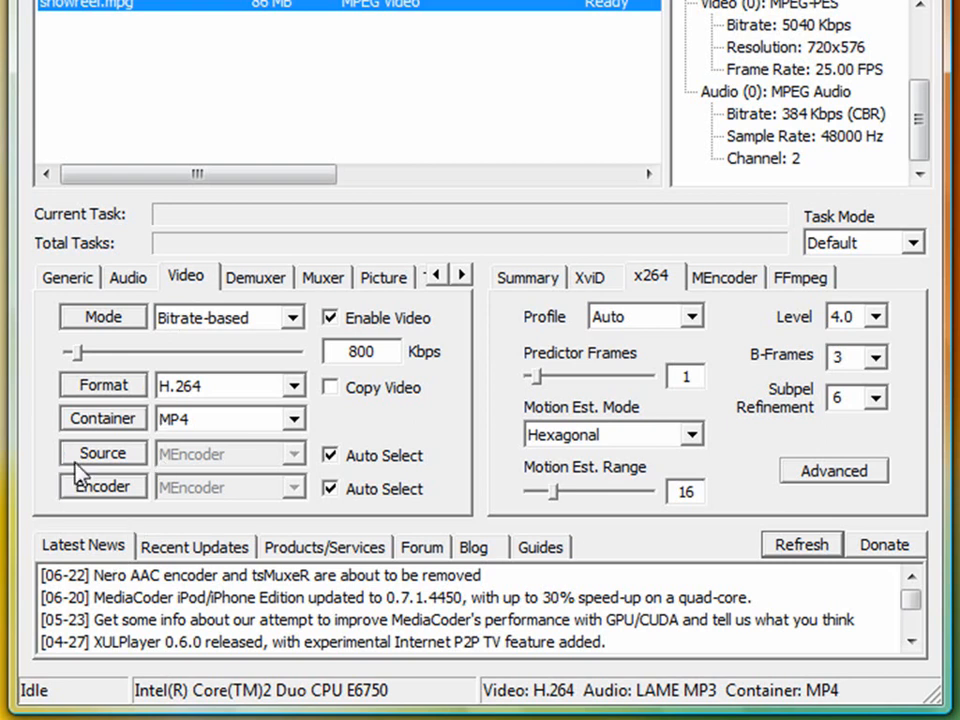
pyautogui.moveTo(298, 425)
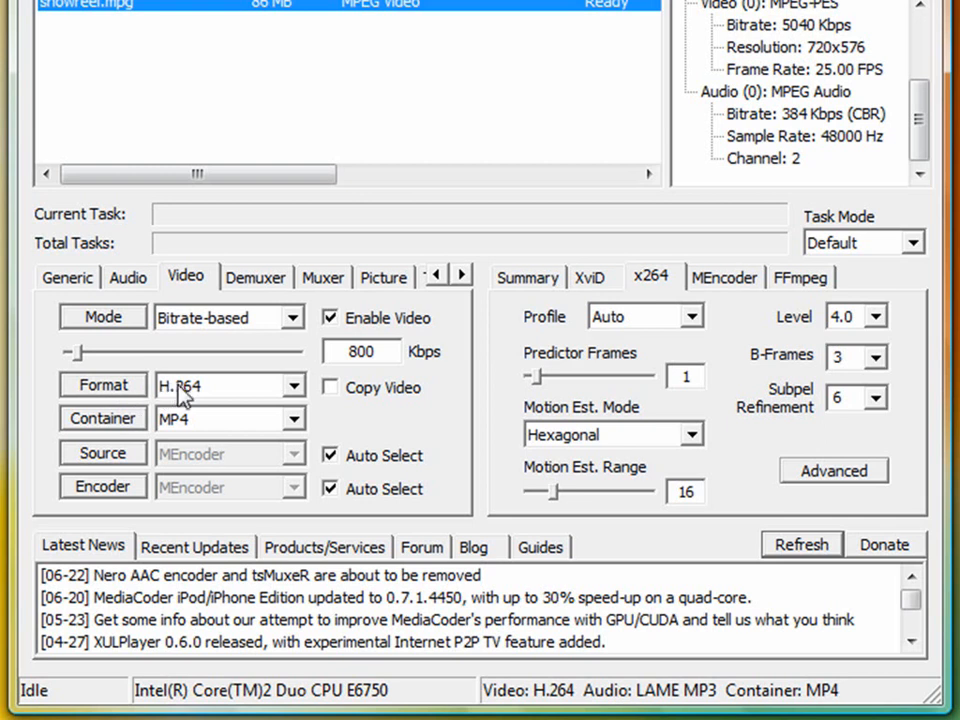
pyautogui.moveTo(200, 400)
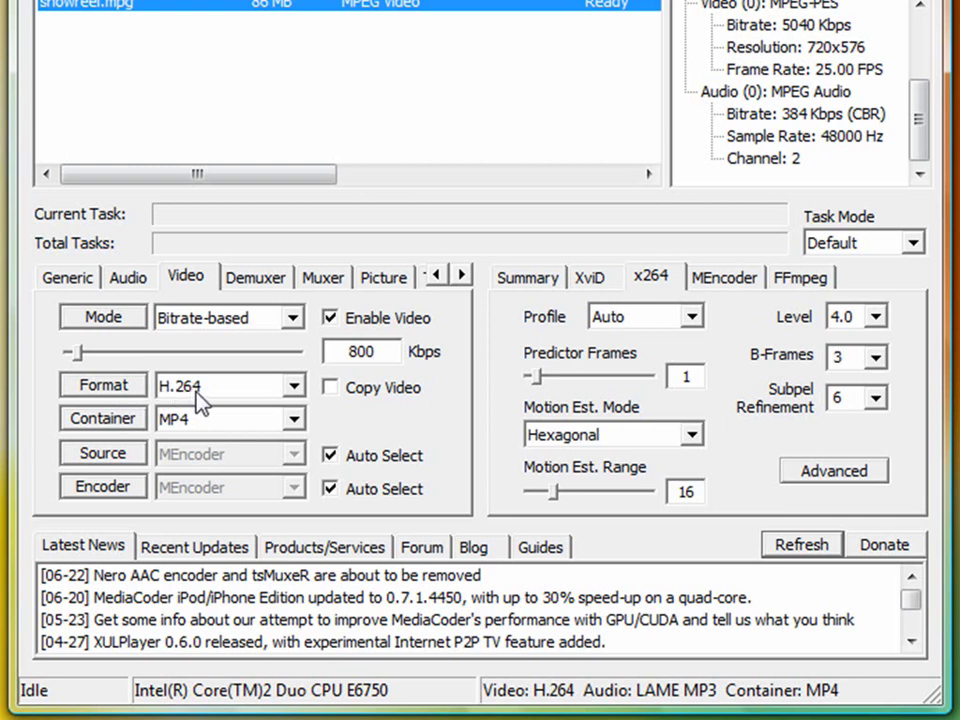
pyautogui.click(295, 418)
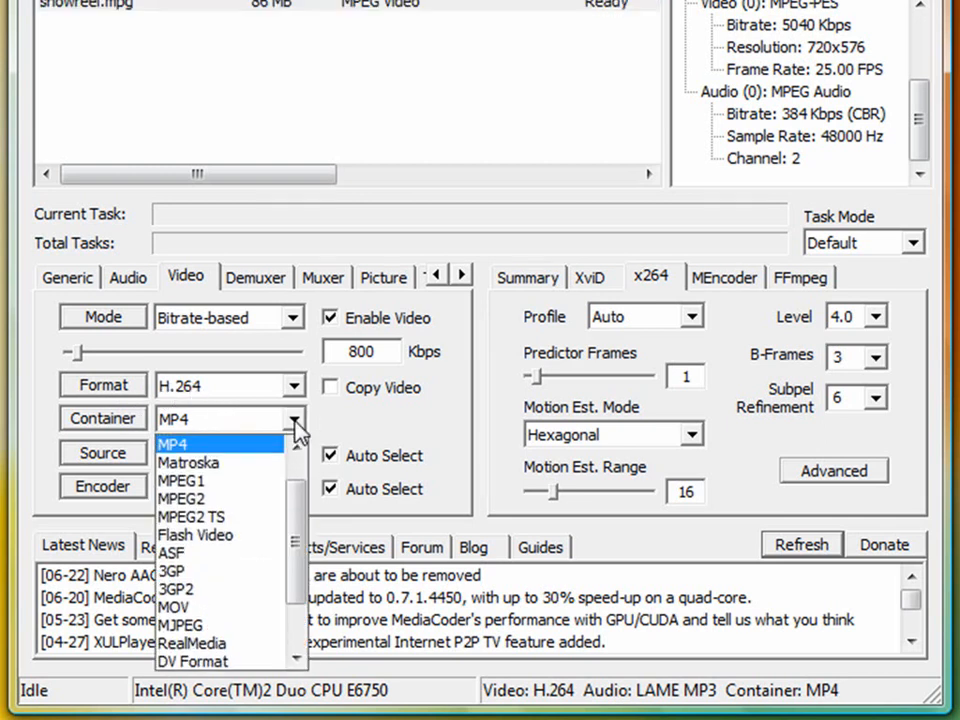
pyautogui.moveTo(188, 463)
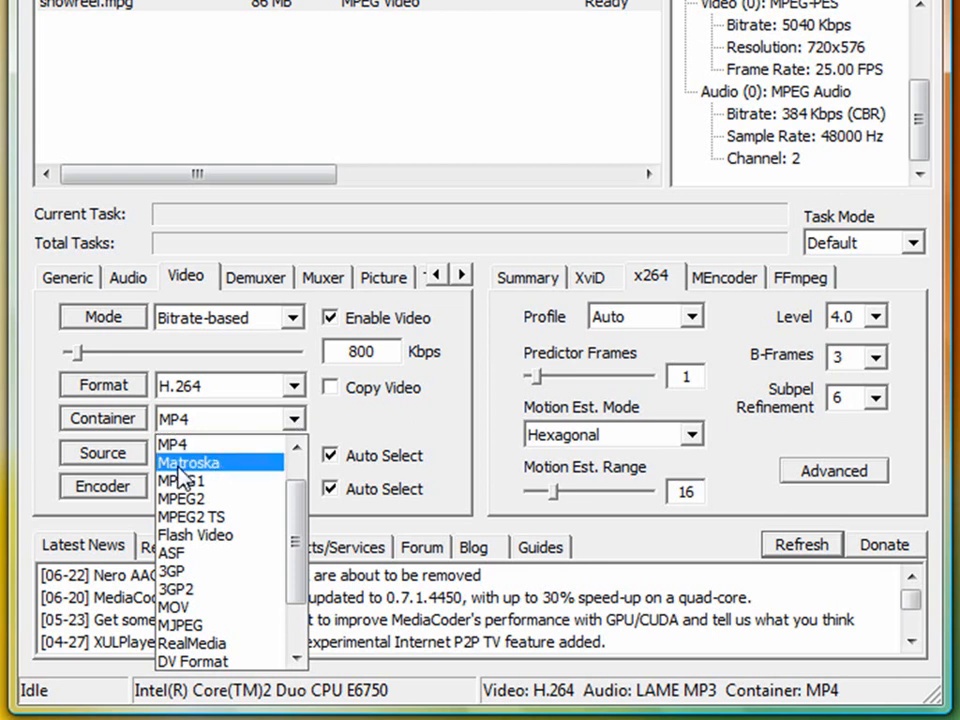
pyautogui.moveTo(232, 474)
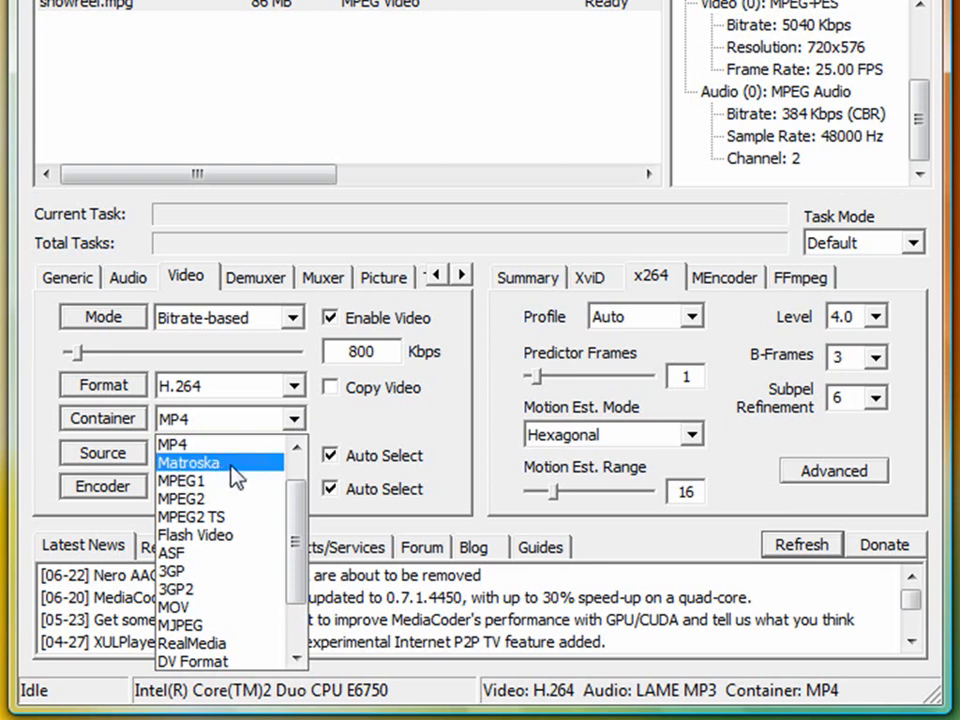
pyautogui.click(190, 462)
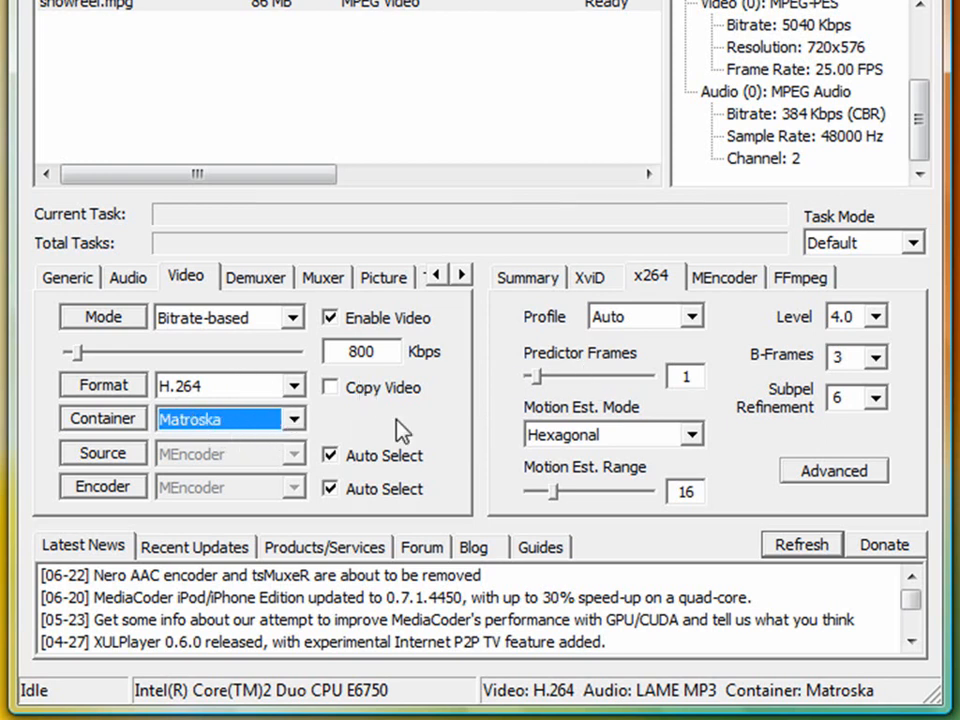
pyautogui.moveTo(622, 385)
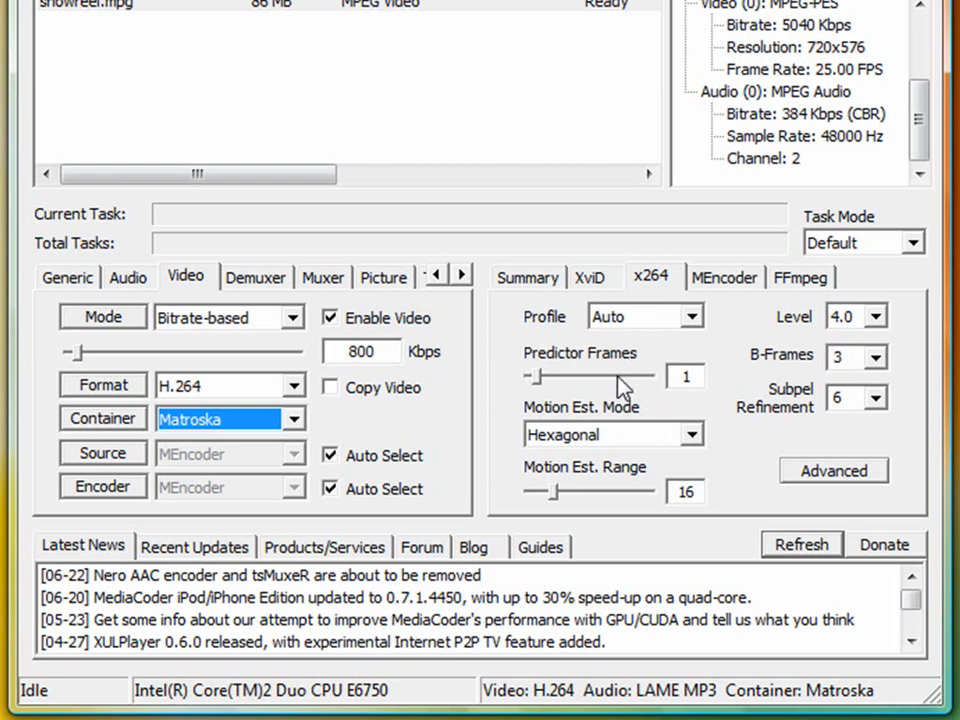
pyautogui.moveTo(707, 456)
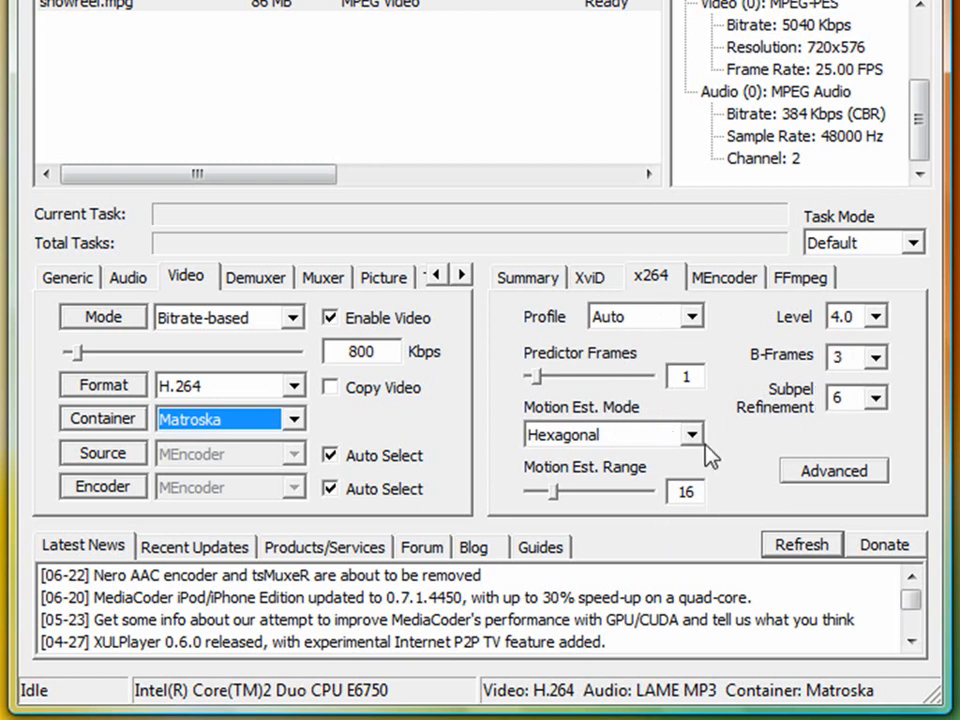
pyautogui.moveTo(430, 435)
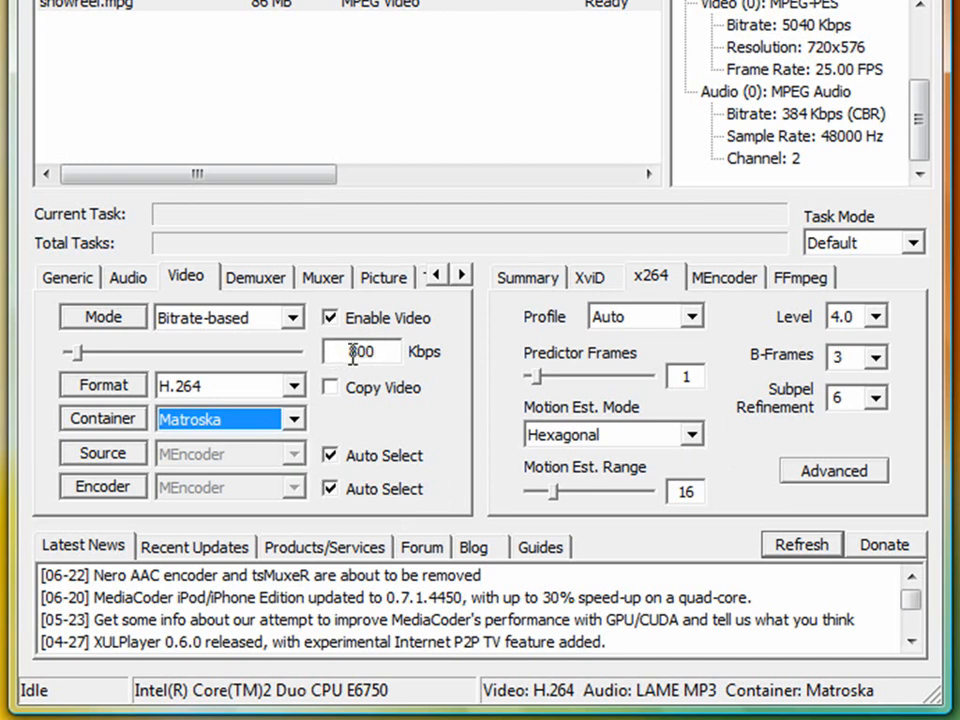
pyautogui.write('800')
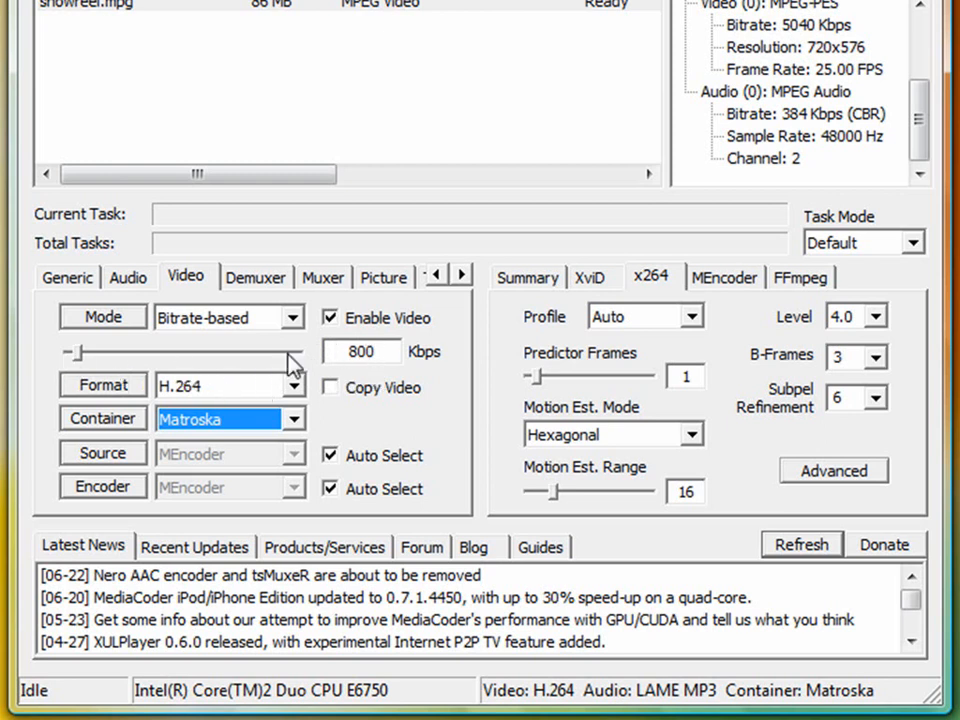
pyautogui.moveTo(150, 290)
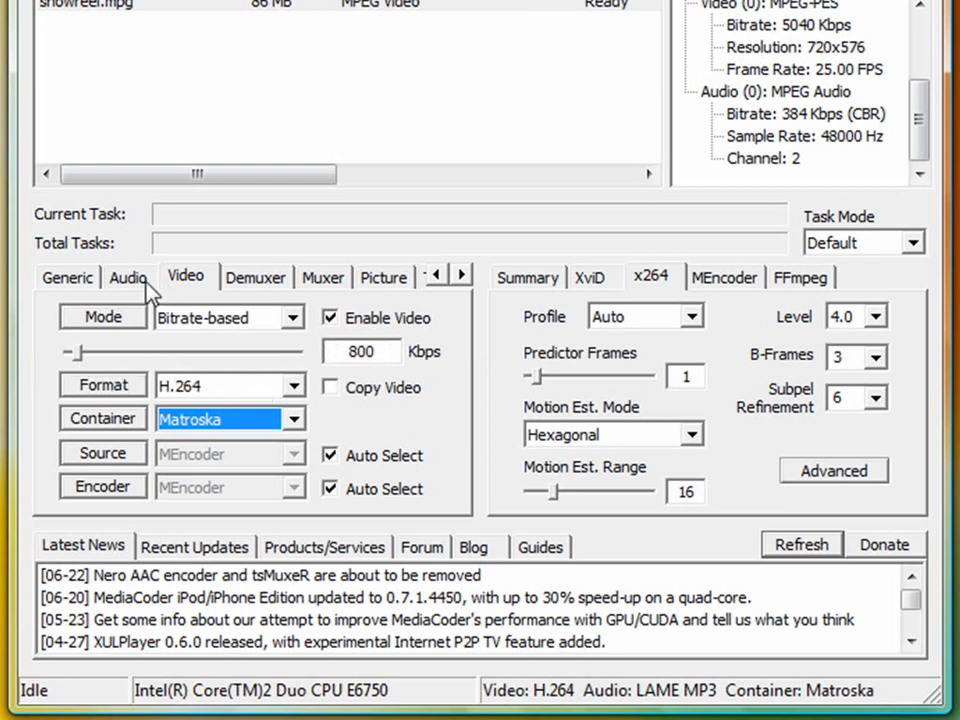
# Browse the audio encoder list and keep LAME MP3 at 128 Kbps CBR.
pyautogui.click(127, 277)
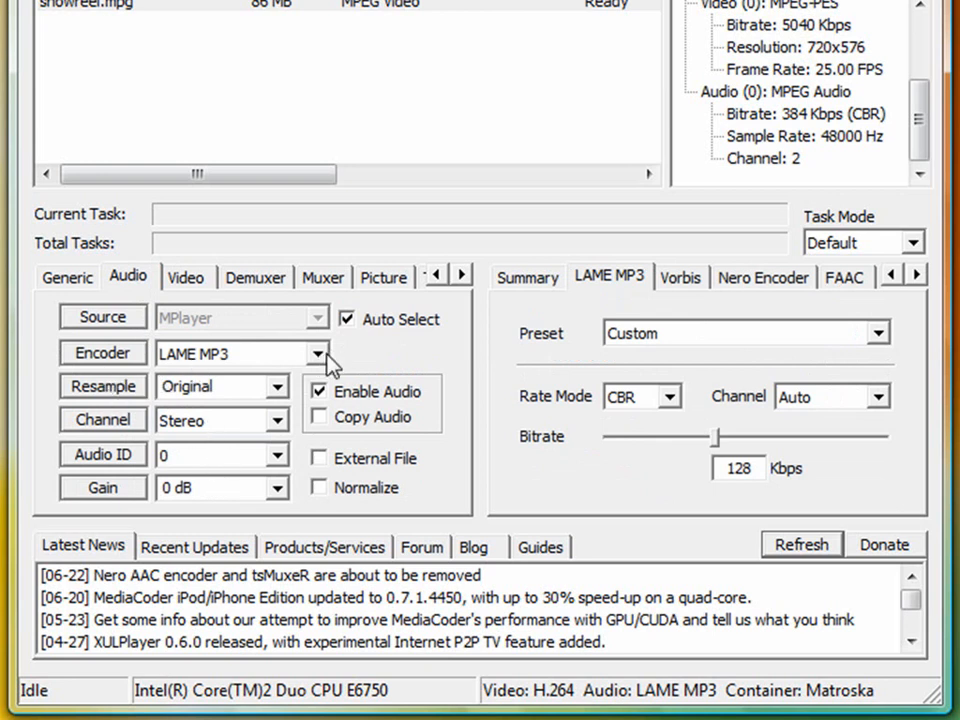
pyautogui.click(320, 353)
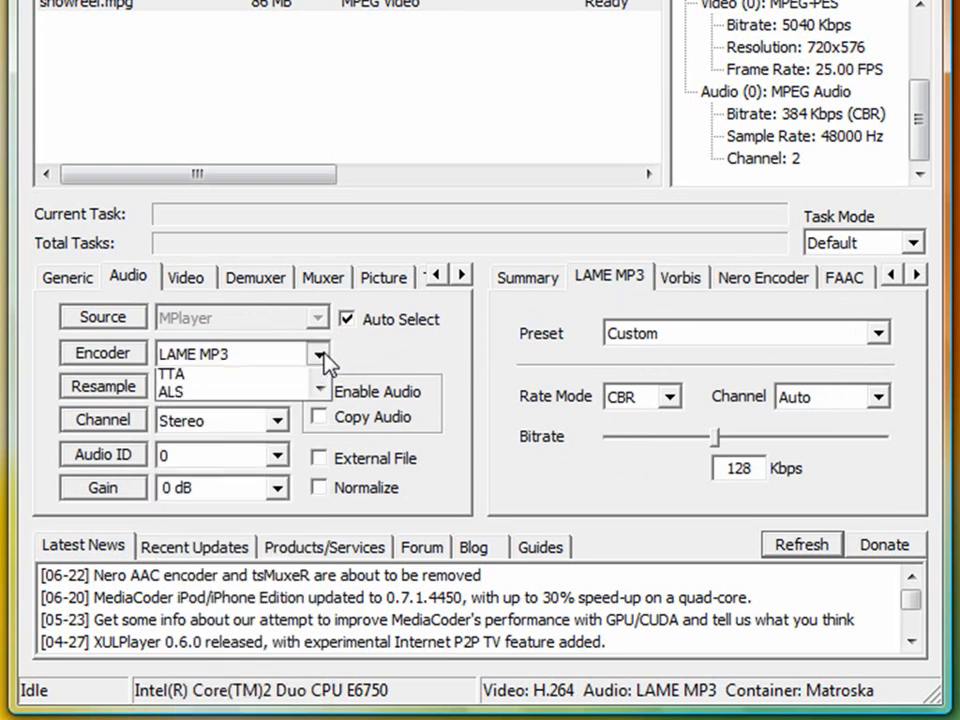
pyautogui.click(320, 354)
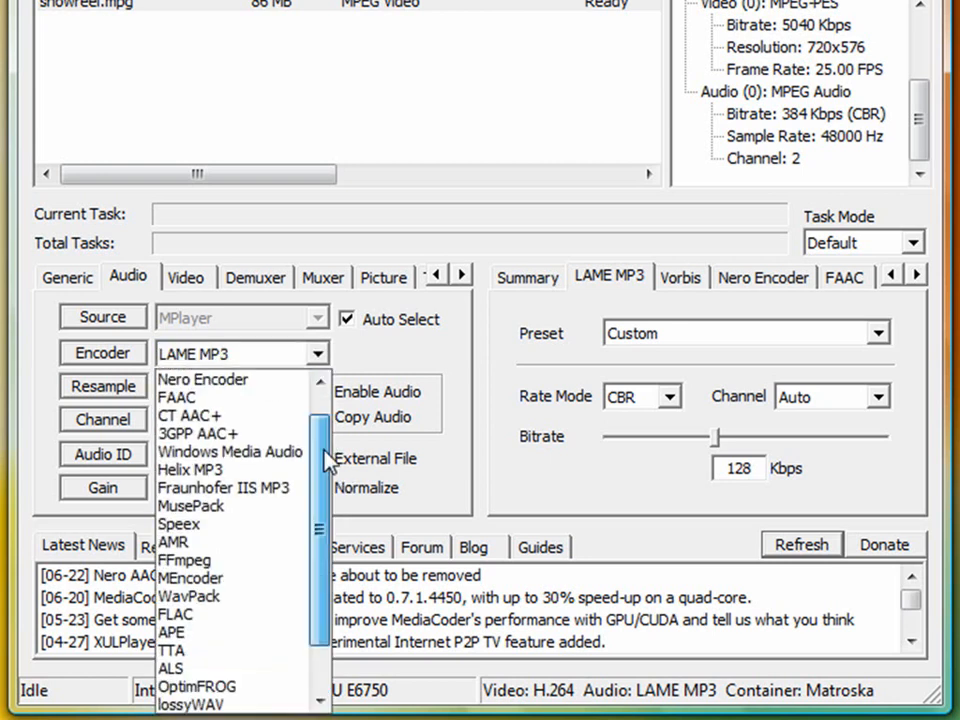
pyautogui.scroll(-3)
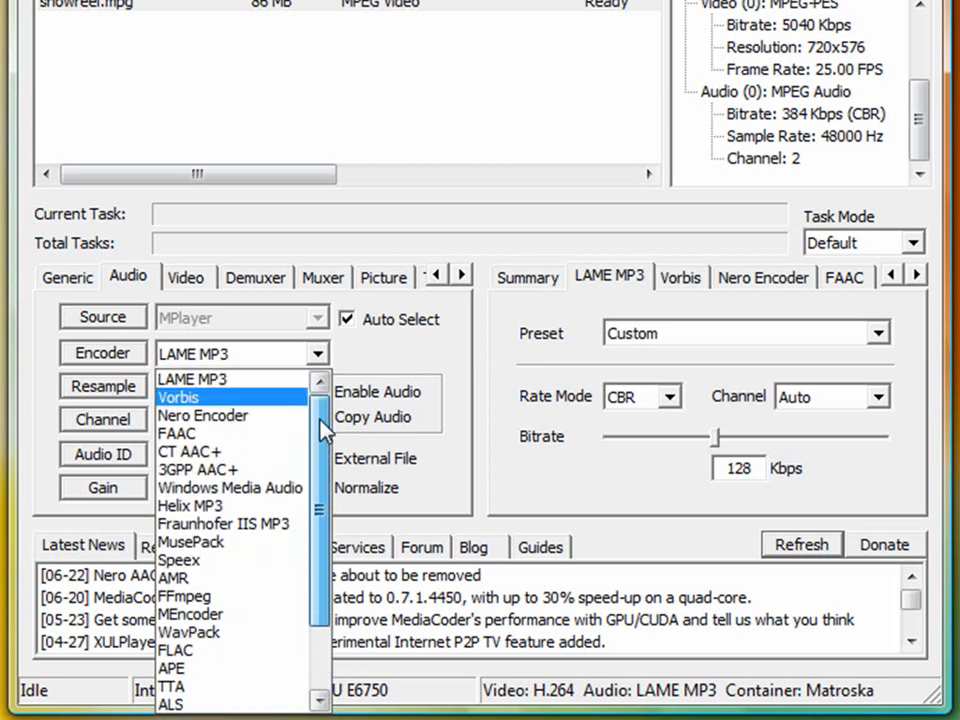
pyautogui.scroll(-3)
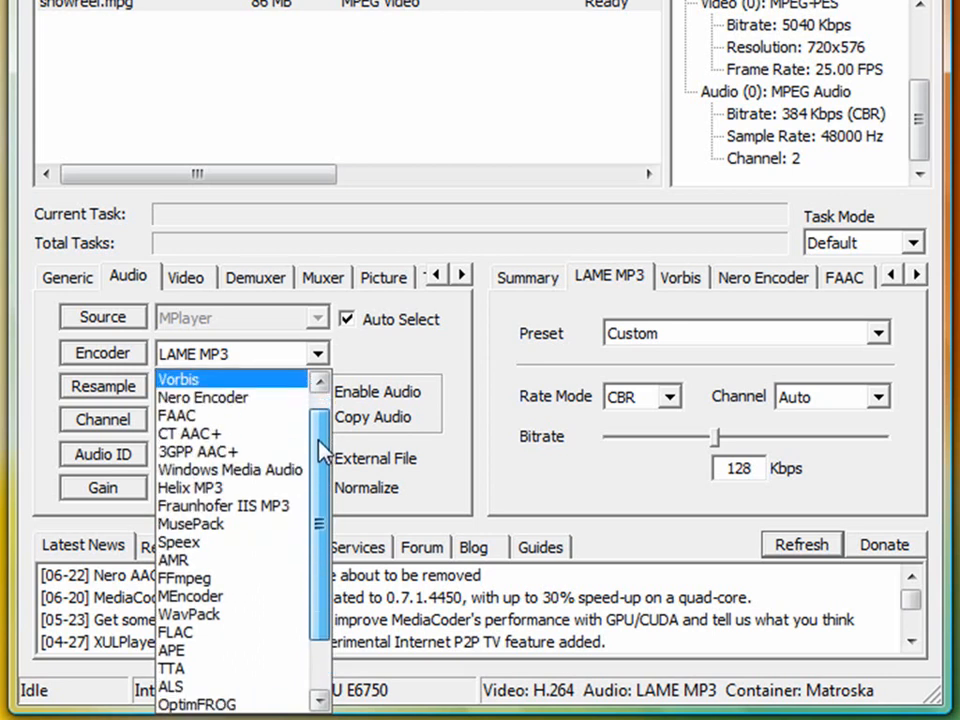
pyautogui.scroll(-3)
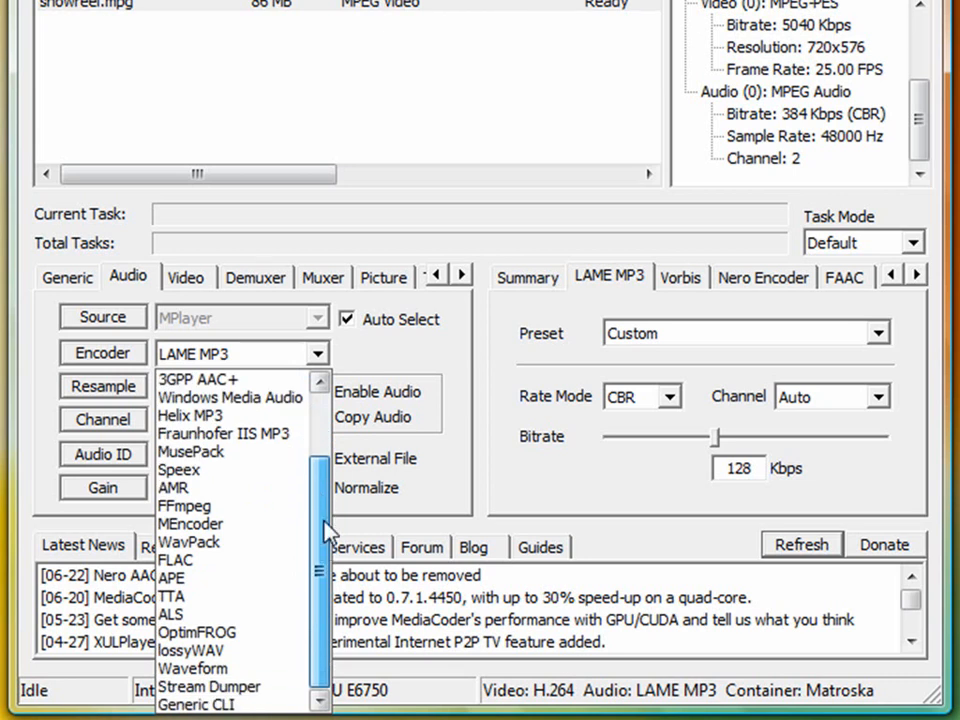
pyautogui.click(237, 353)
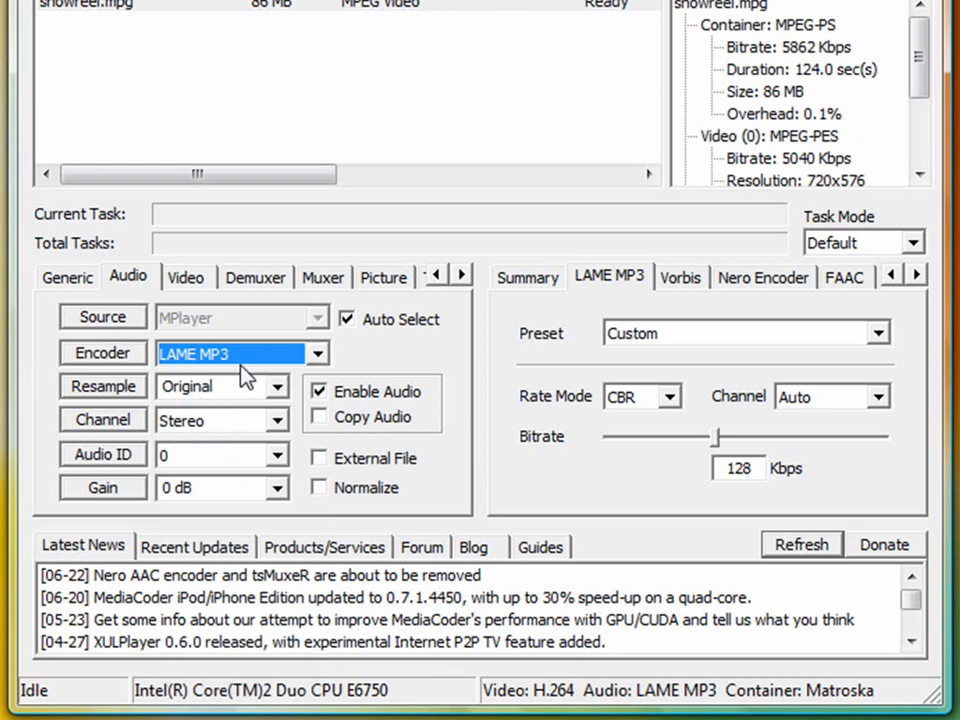
pyautogui.moveTo(680, 120)
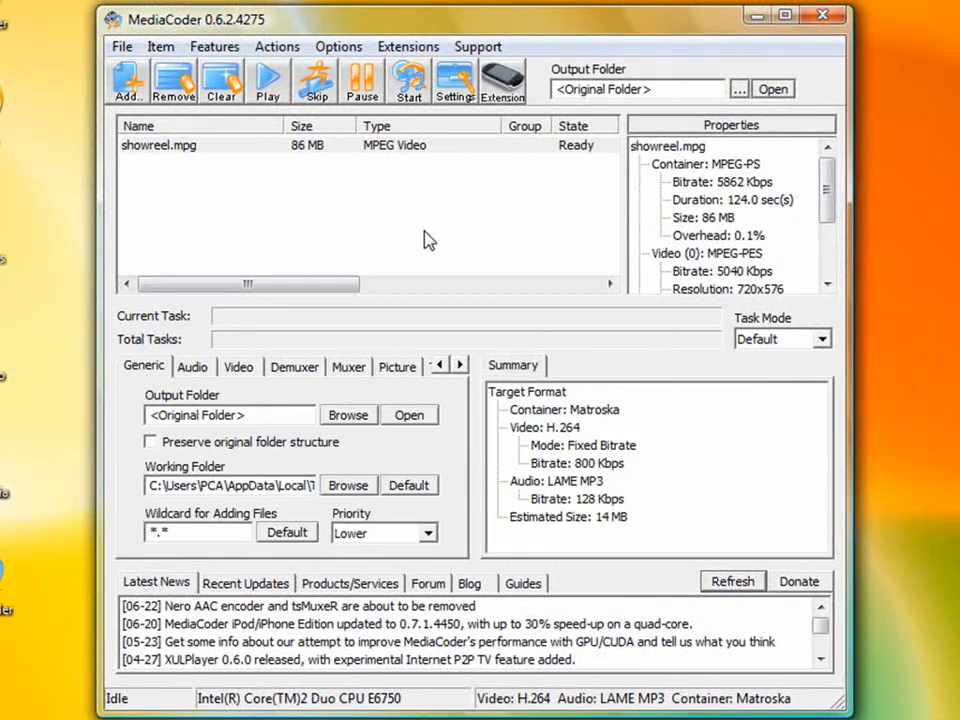
pyautogui.moveTo(279, 176)
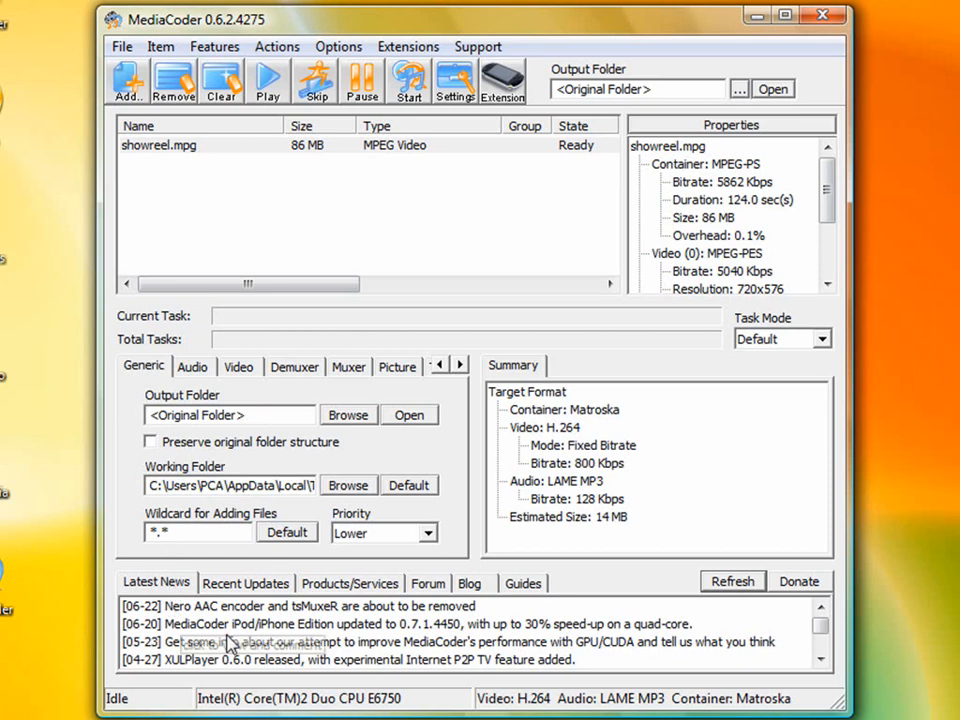
pyautogui.moveTo(291, 370)
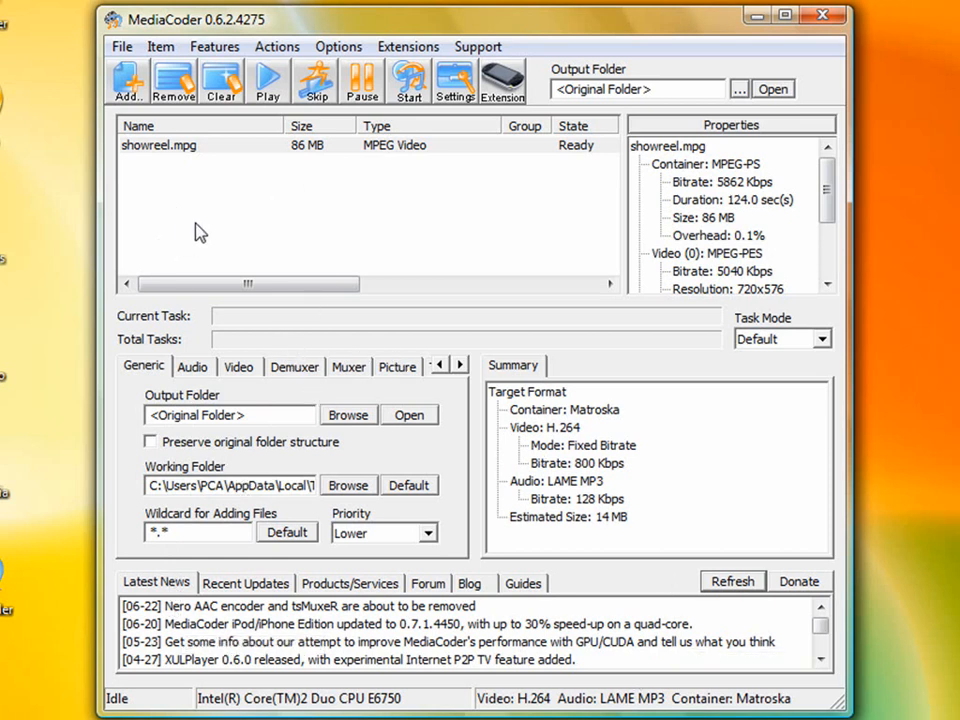
pyautogui.moveTo(268, 72)
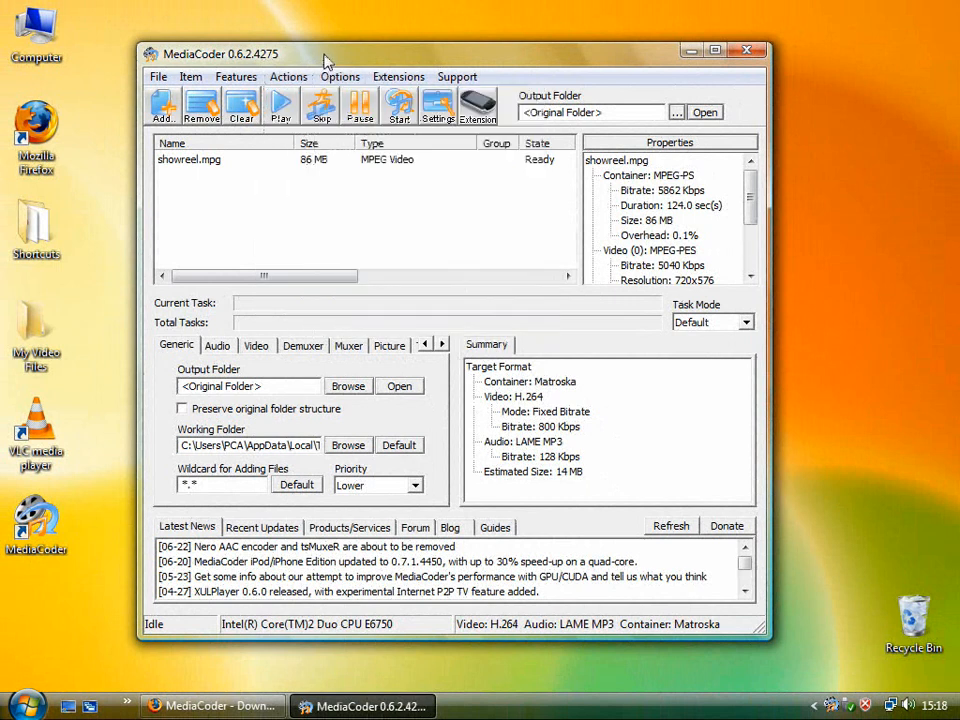
pyautogui.moveTo(313, 227)
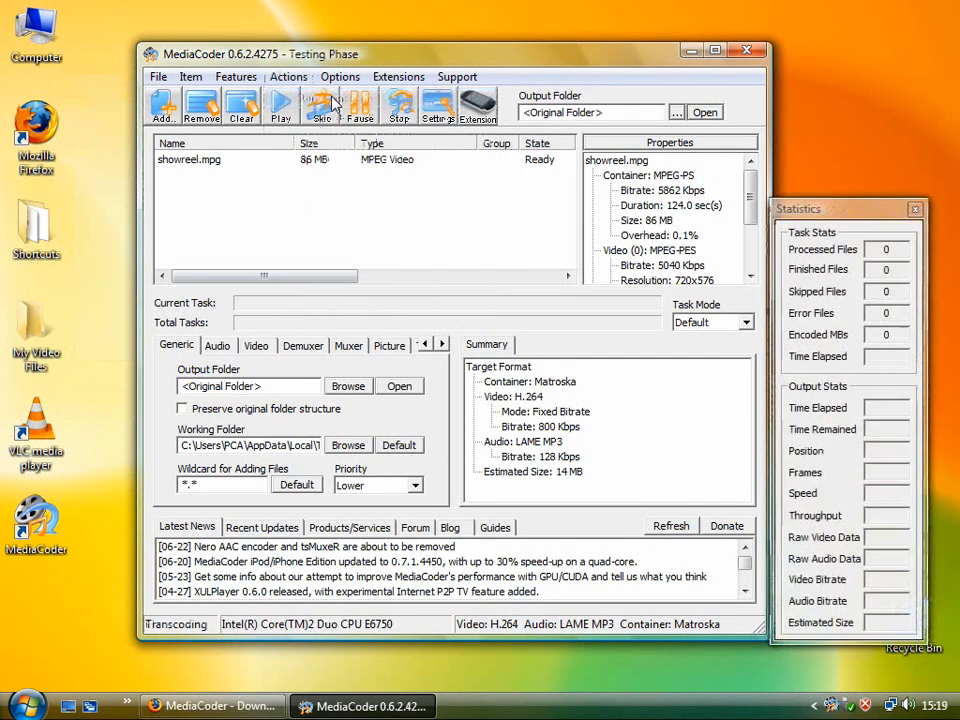
# Start the showreel.mpg transcode and let it run past 20%.
pyautogui.click(280, 105)
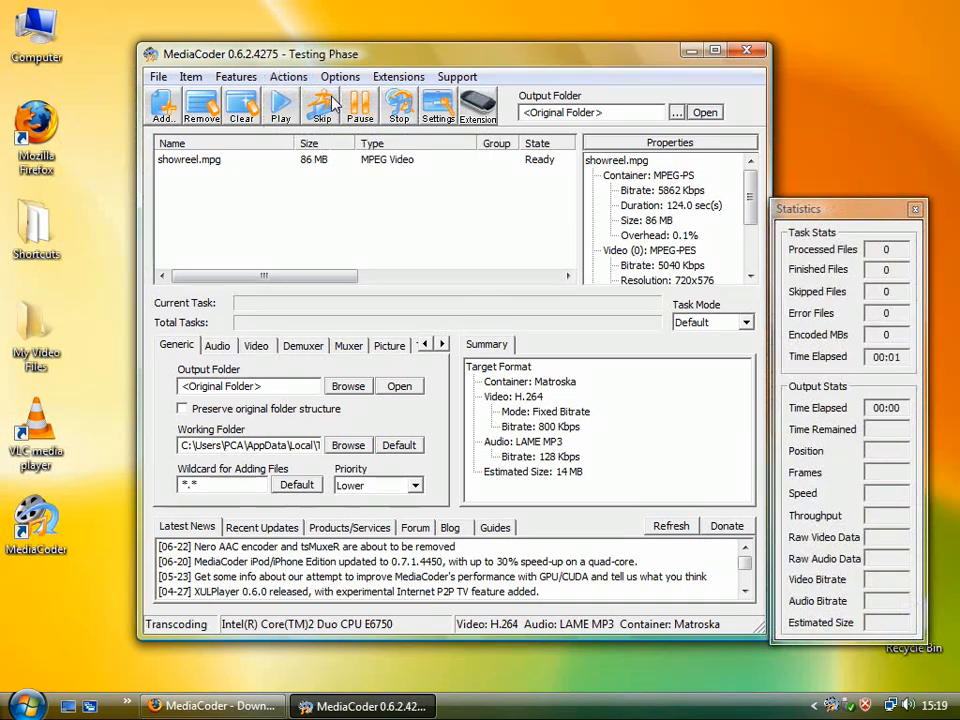
pyautogui.click(279, 105)
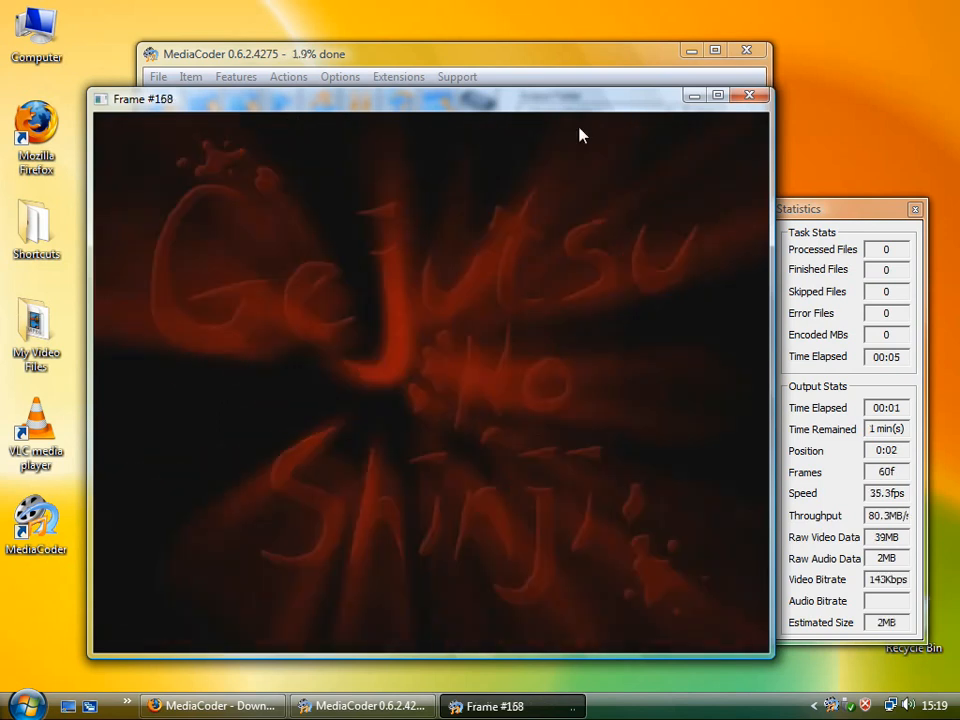
pyautogui.click(749, 92)
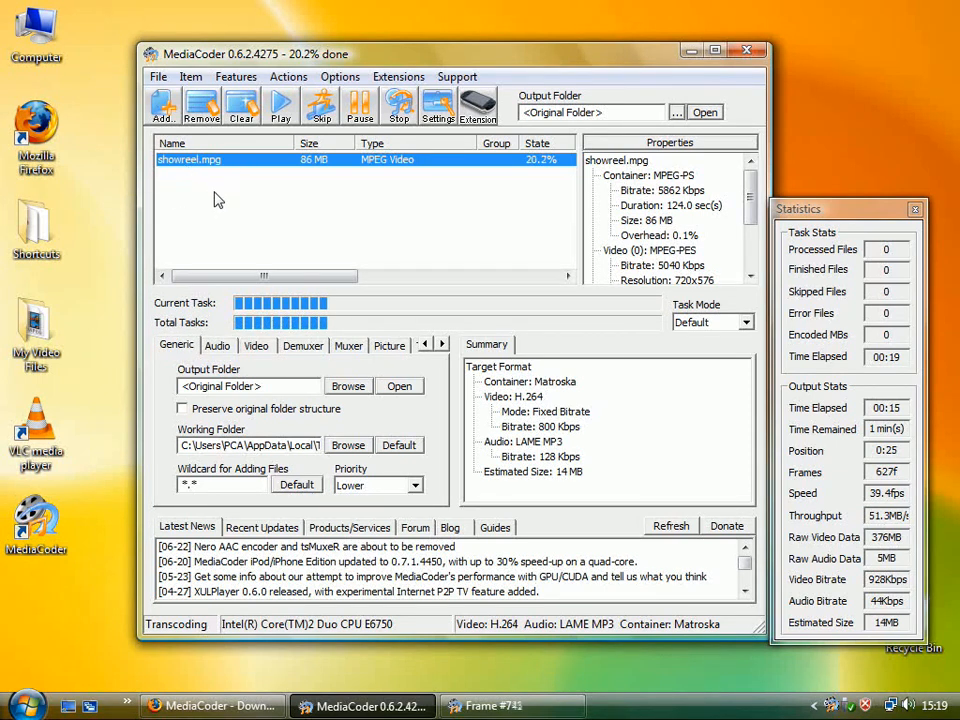
pyautogui.moveTo(266, 196)
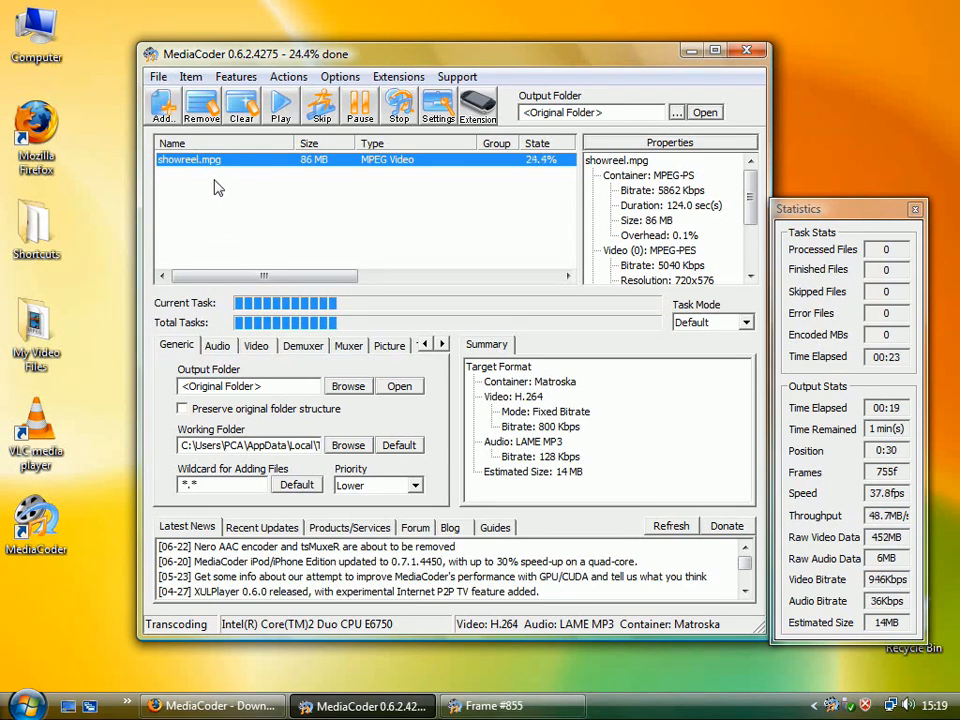
pyautogui.moveTo(198, 268)
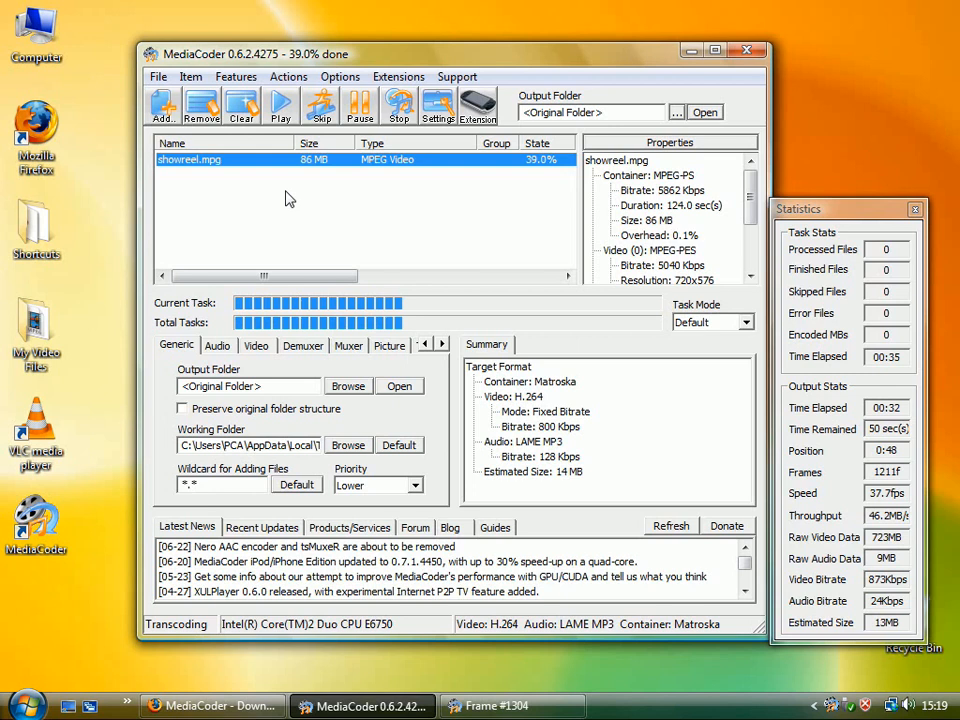
pyautogui.moveTo(410, 207)
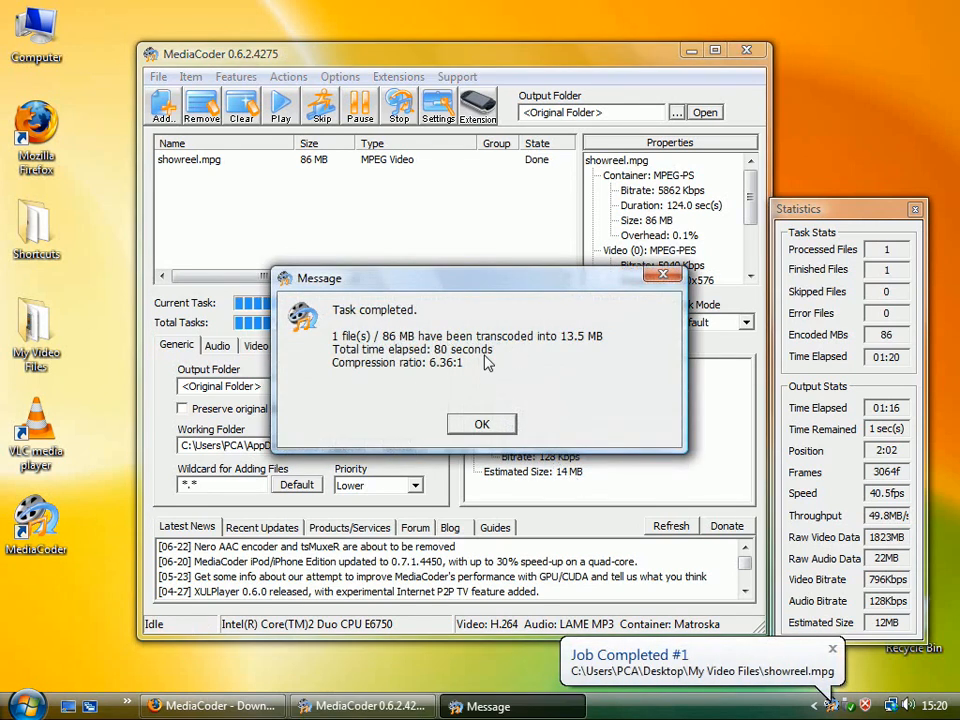
pyautogui.moveTo(358, 290)
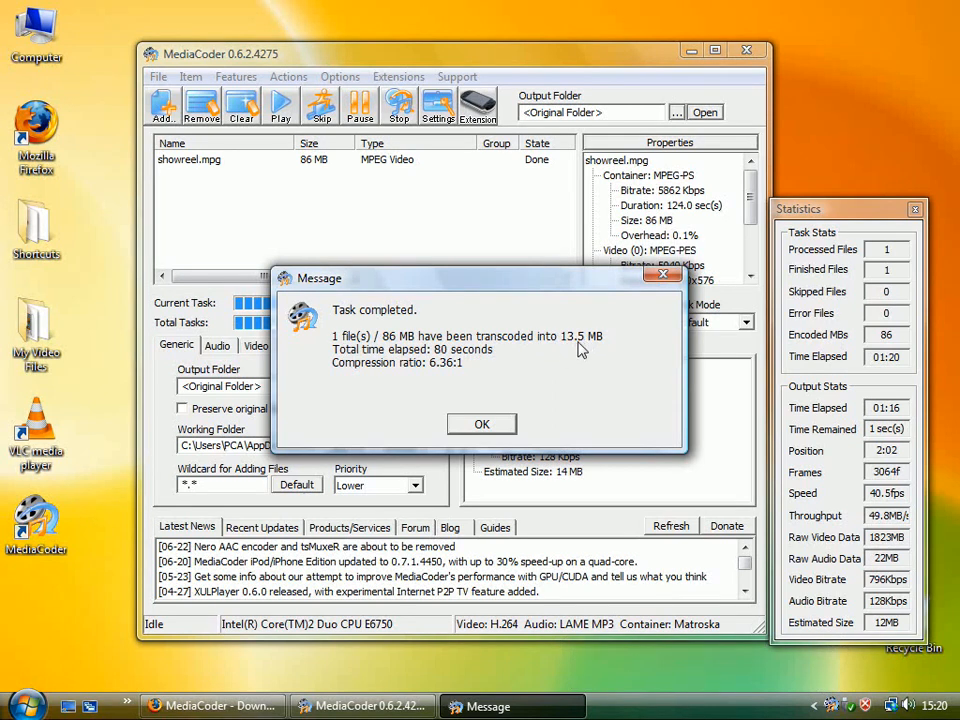
pyautogui.moveTo(427, 380)
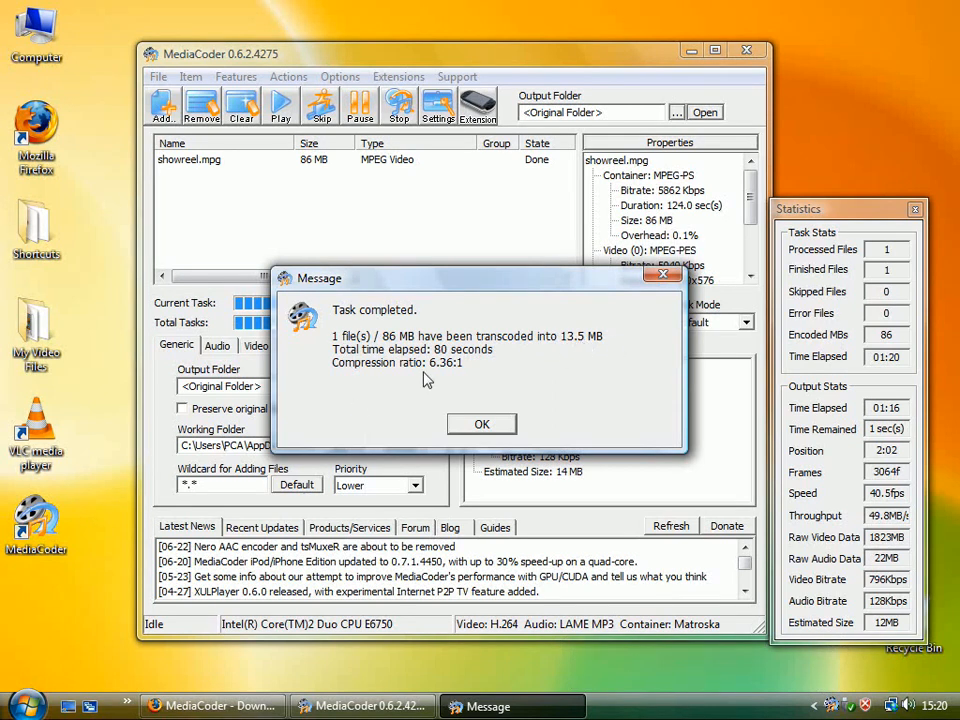
# Close the Task completed report showing 86 MB reduced to 13.5 MB.
pyautogui.click(482, 424)
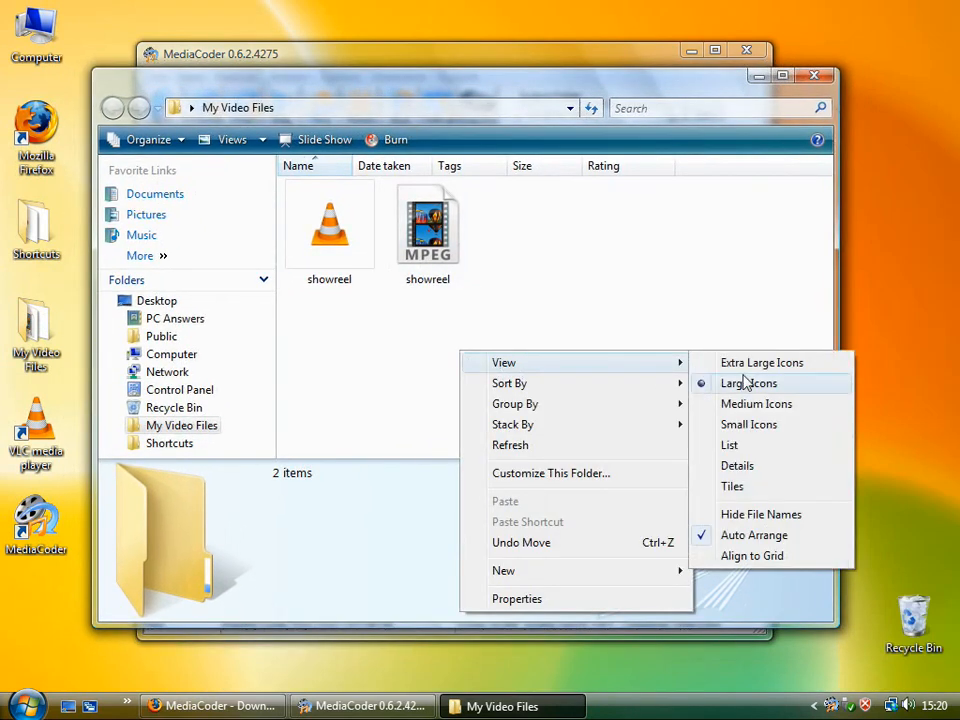
# View the folder in Details, select the 13,841 KB showreel.mkv and play it.
pyautogui.click(737, 465)
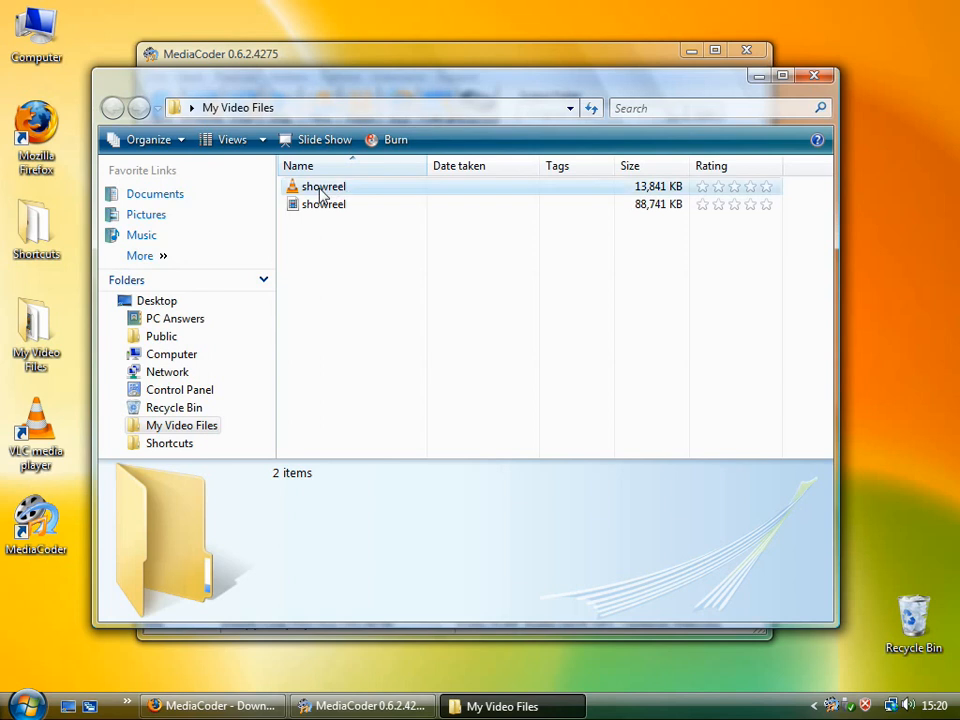
pyautogui.click(323, 187)
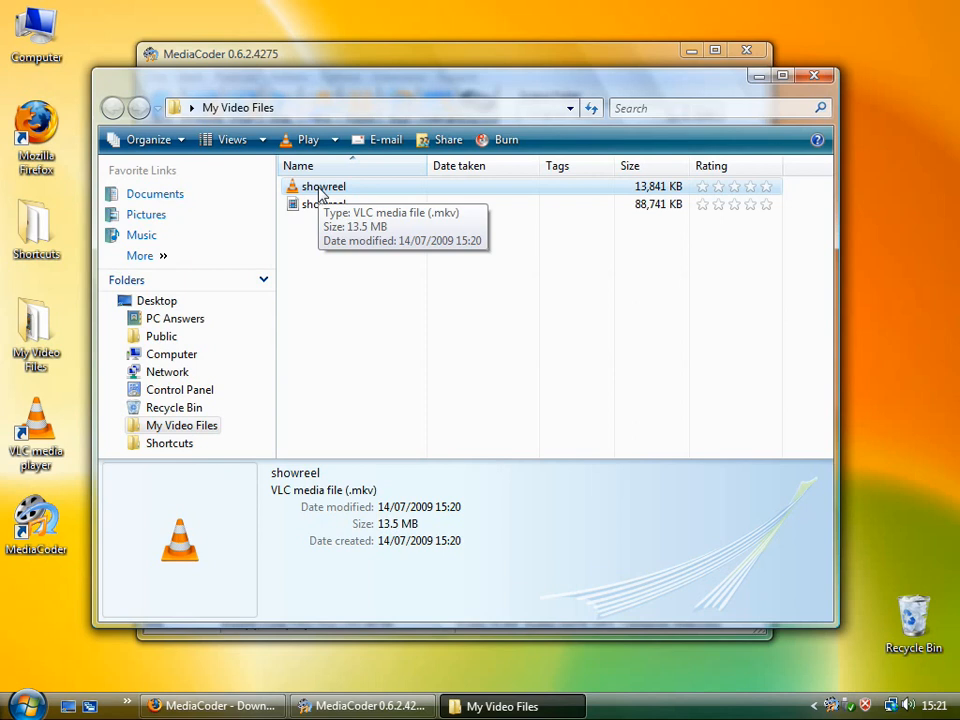
pyautogui.moveTo(350, 313)
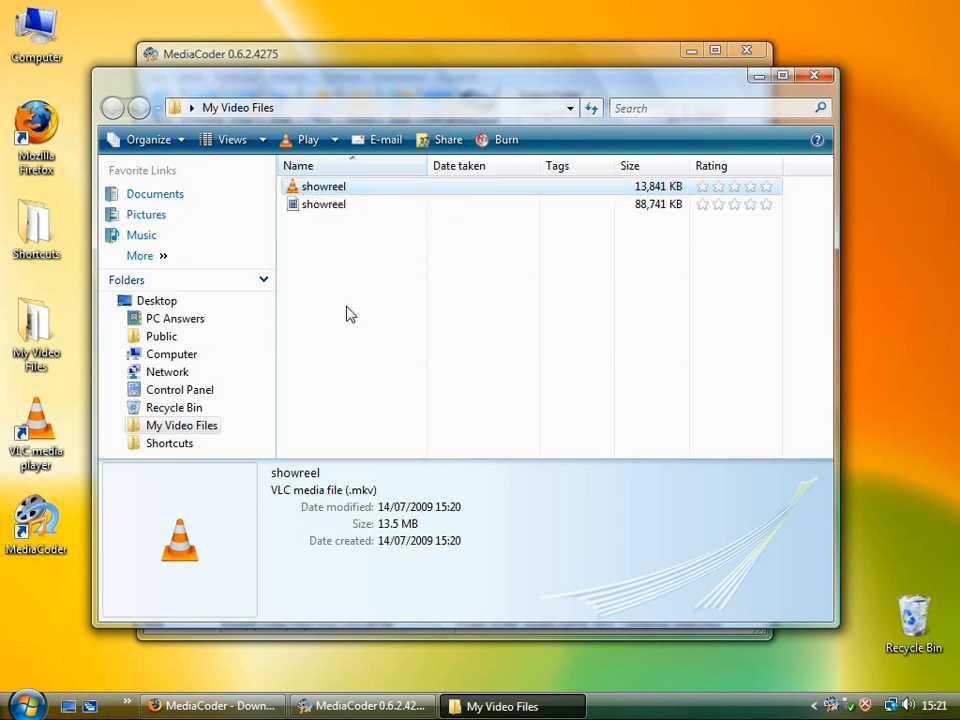
pyautogui.moveTo(322, 192)
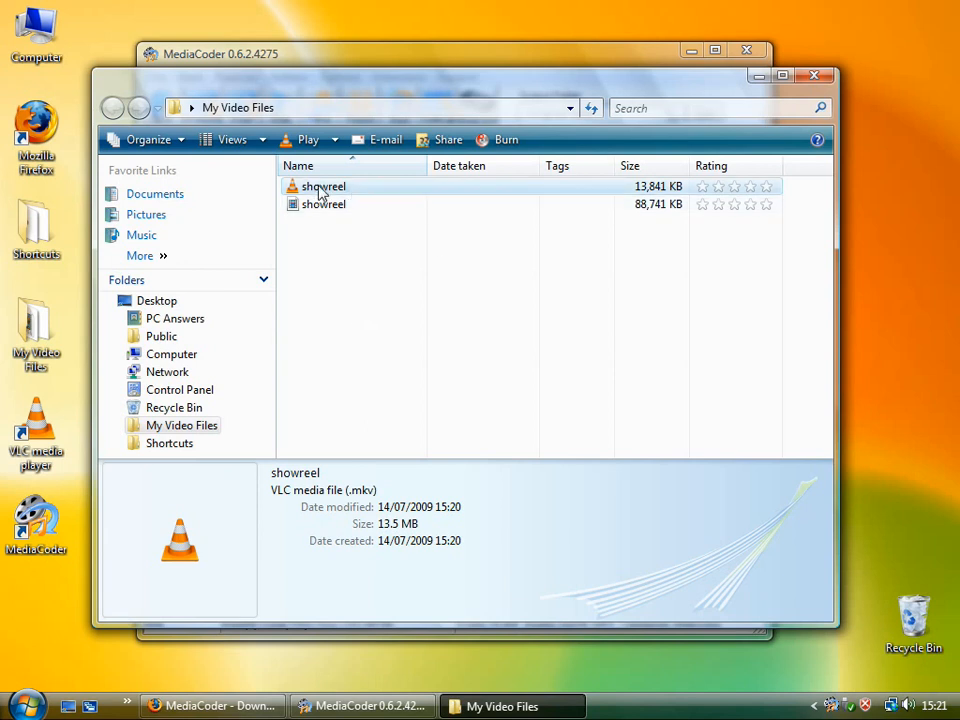
pyautogui.moveTo(322, 193)
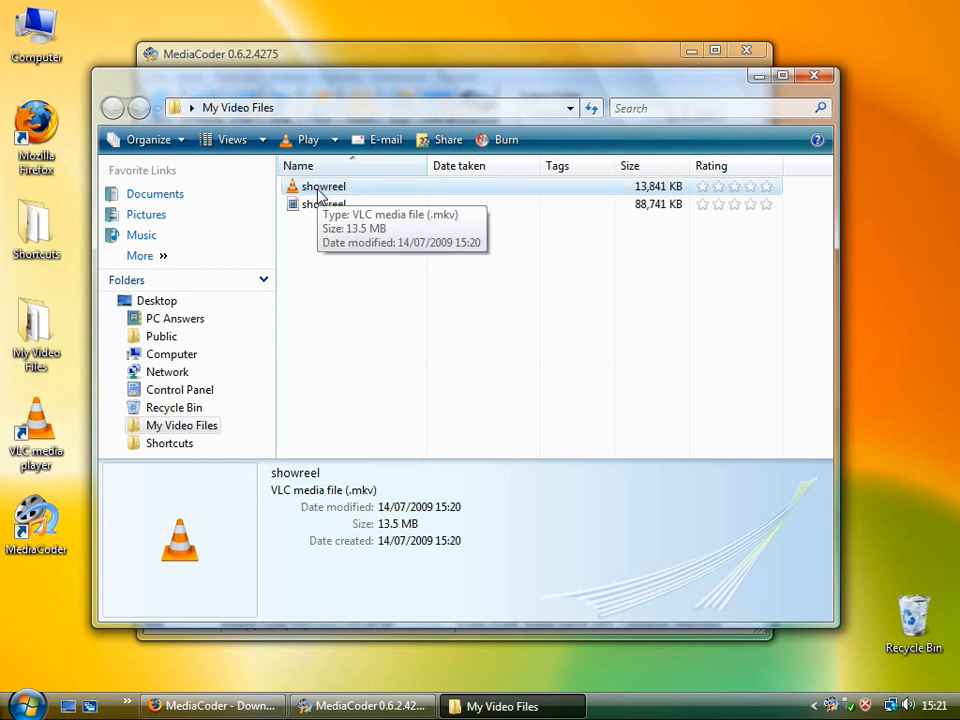
pyautogui.doubleClick(323, 186)
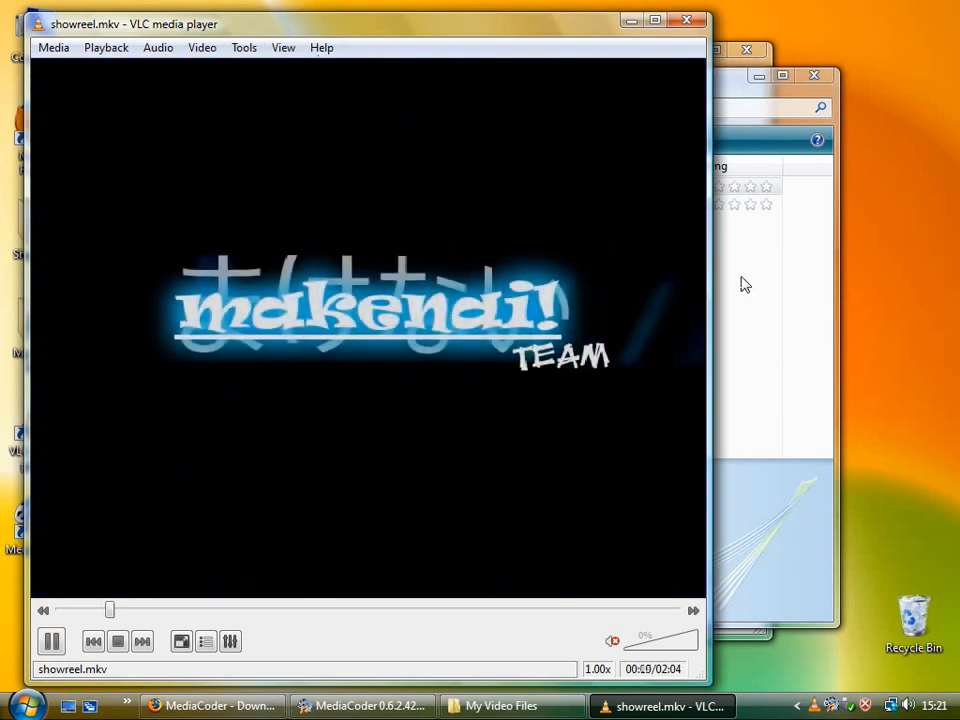
# Drag VLC's seek slider forward to jump ahead in the video.
pyautogui.moveTo(110, 610); pyautogui.dragTo(316, 610)
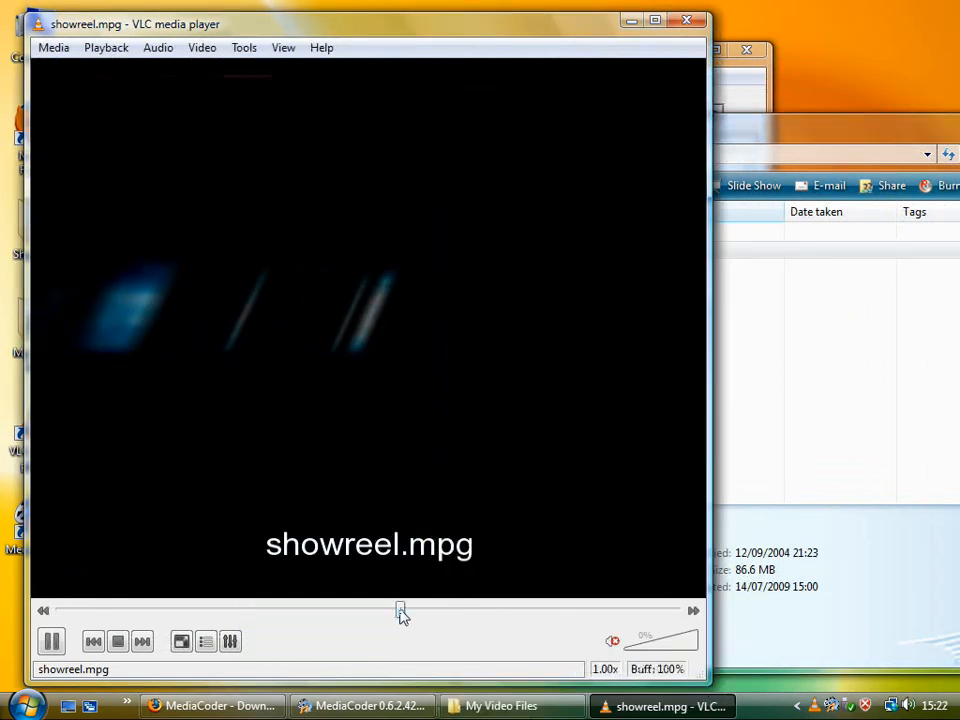
# Skim the original showreel.mpg in VLC, seeking to the middle and back to earlier scenes.
pyautogui.moveTo(400, 610); pyautogui.dragTo(342, 610)
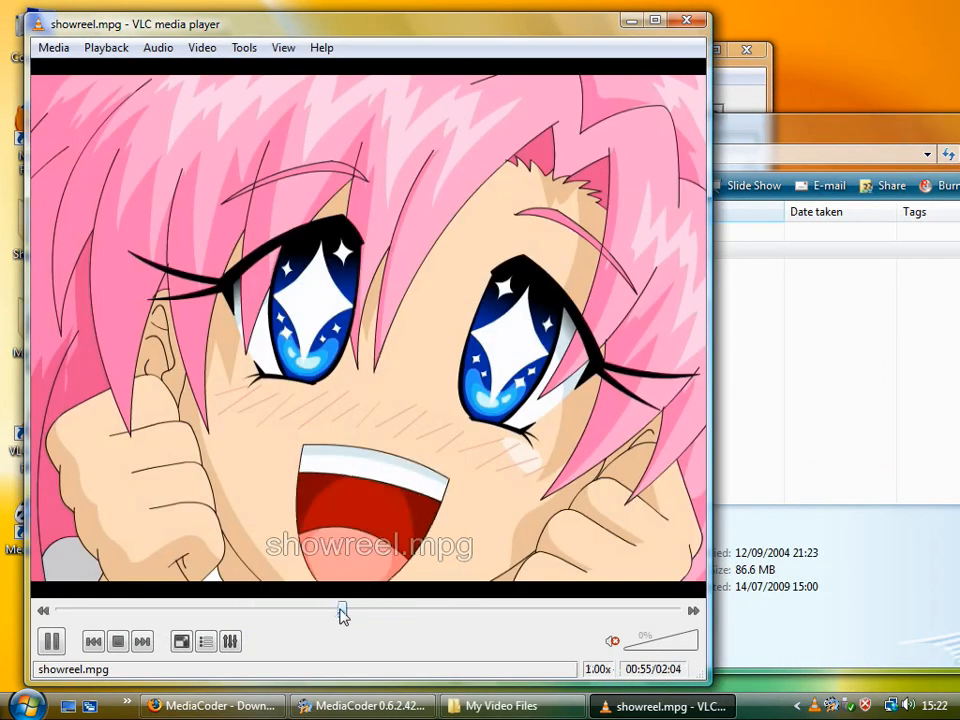
pyautogui.moveTo(340, 610); pyautogui.dragTo(325, 610)
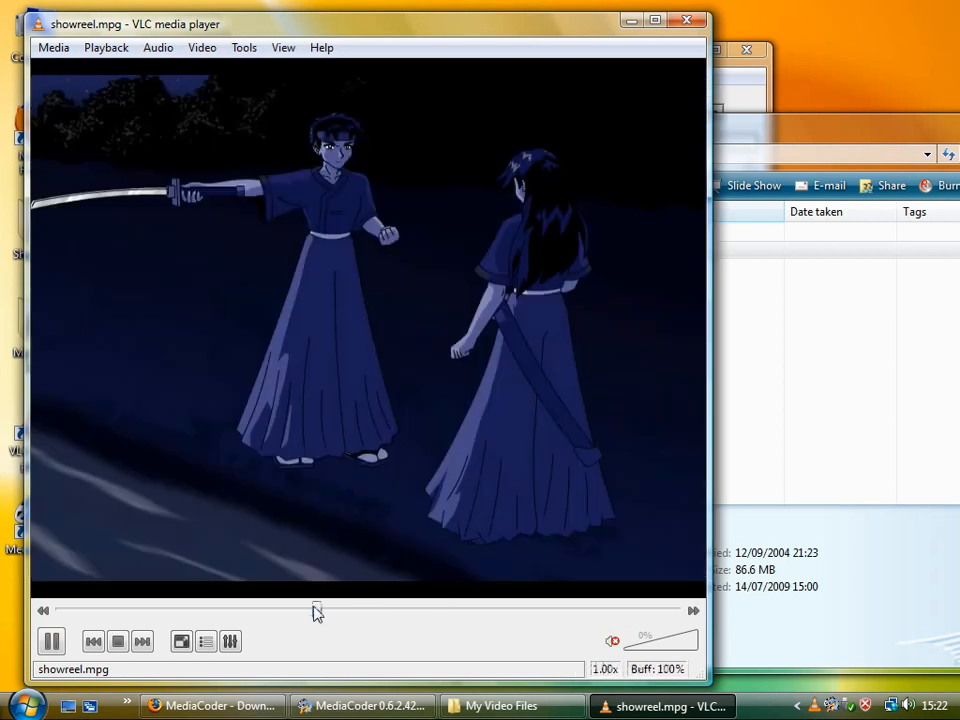
pyautogui.moveTo(315, 610); pyautogui.dragTo(290, 610)
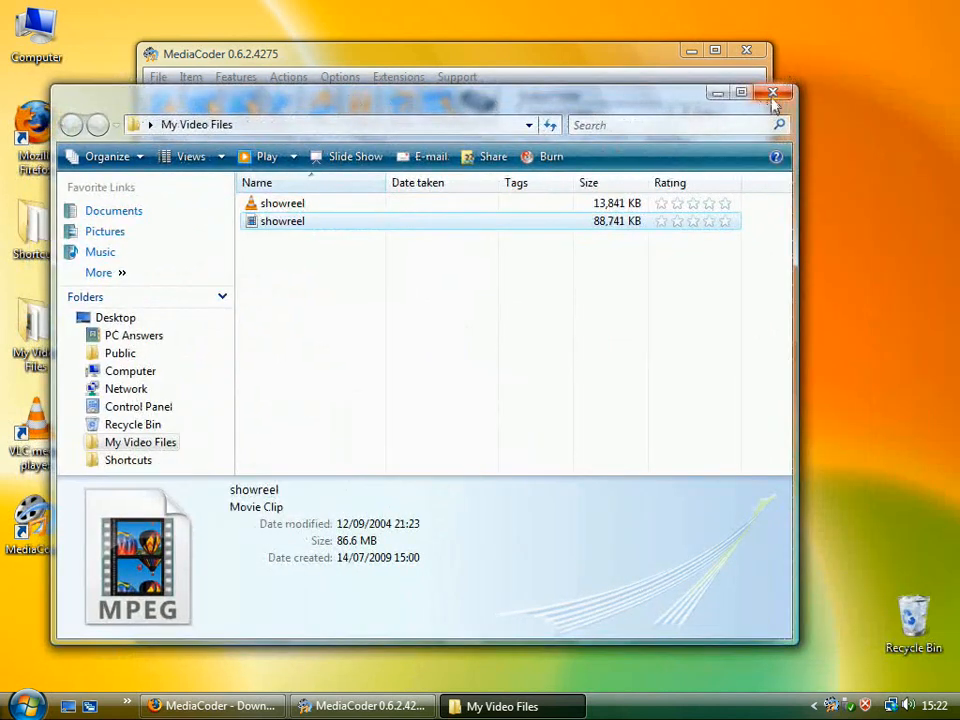
# Close the video folder window to bring MediaCoder back to the front.
pyautogui.click(776, 91)
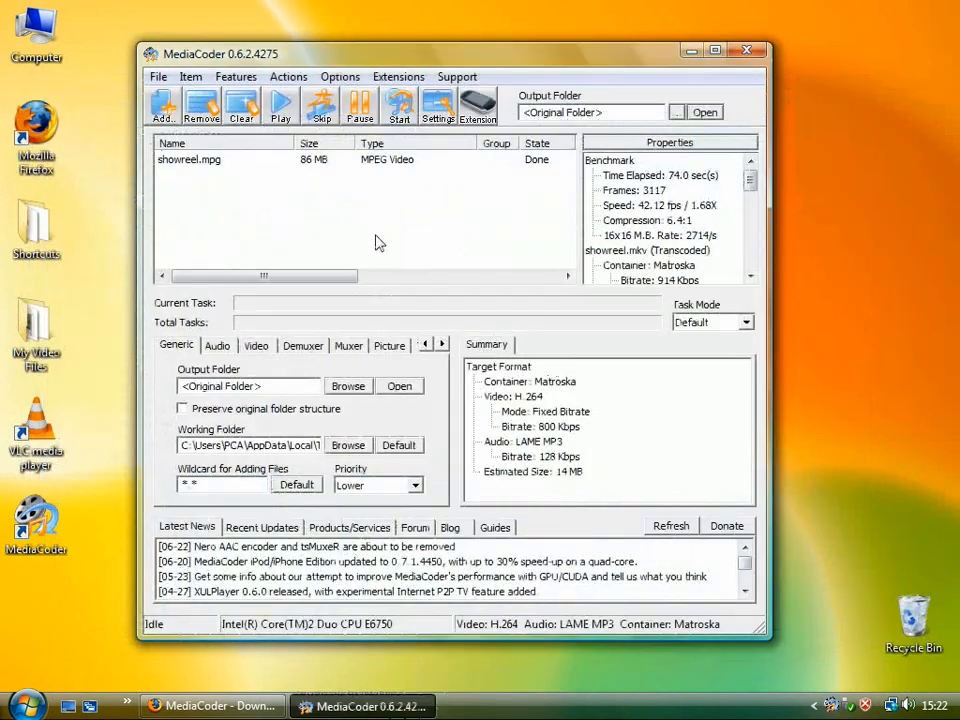
pyautogui.moveTo(412, 222)
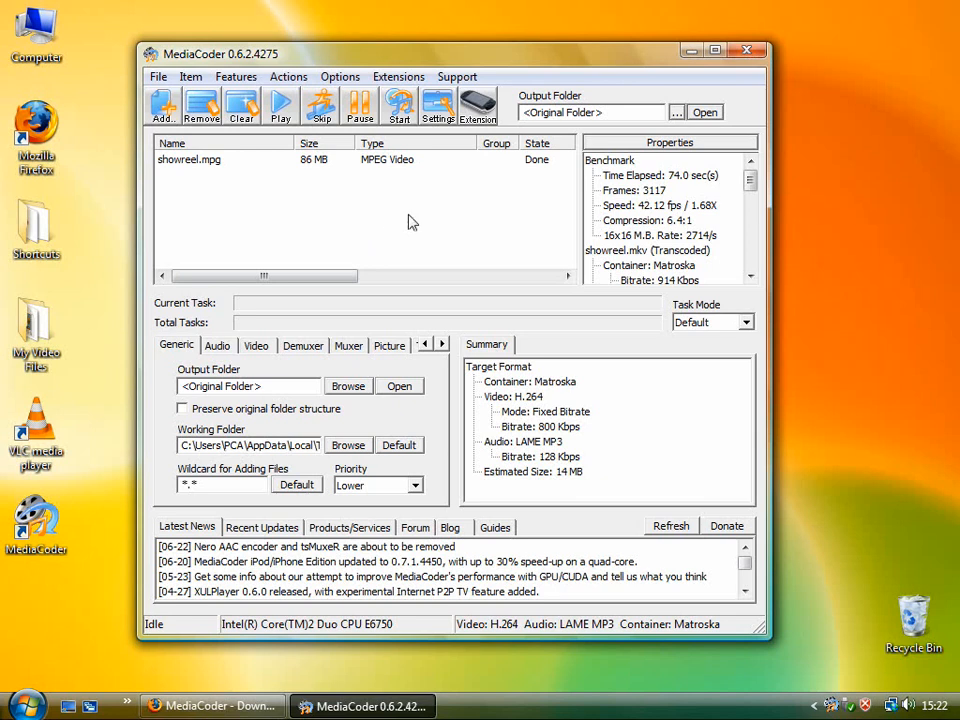